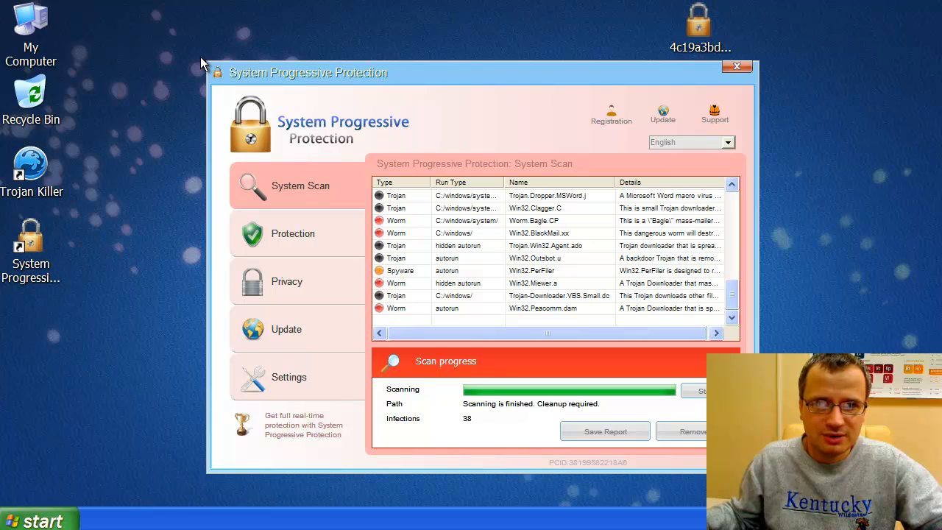
{"action": "mouse_move", "coordinate": [315, 58]}
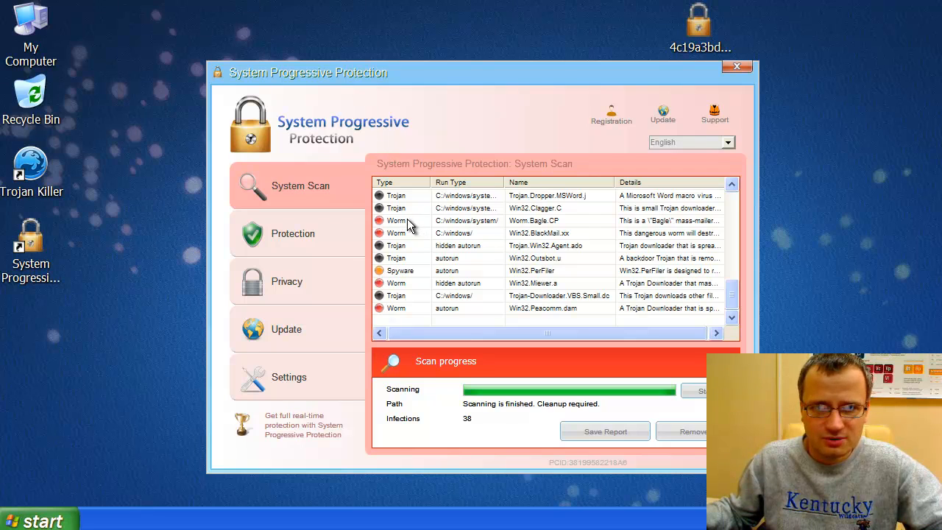
{"action": "mouse_move", "coordinate": [406, 209]}
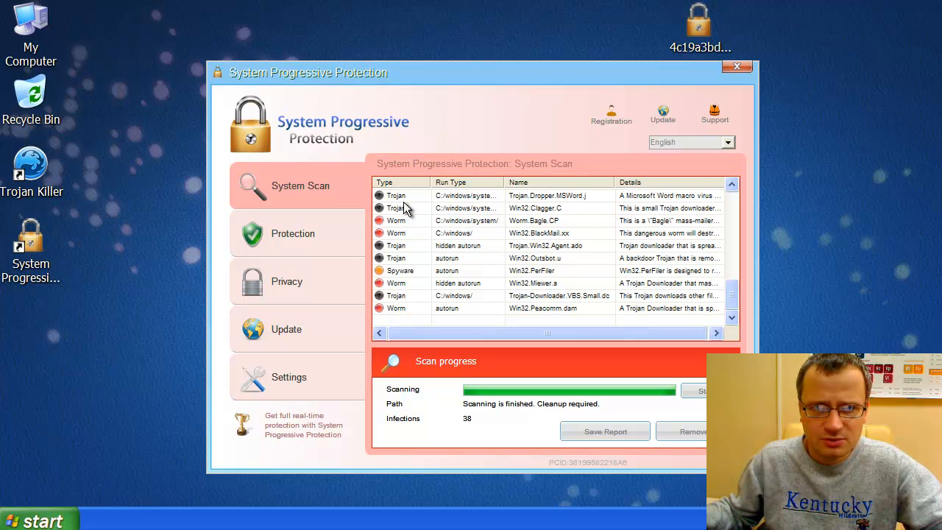
{"action": "mouse_move", "coordinate": [400, 294]}
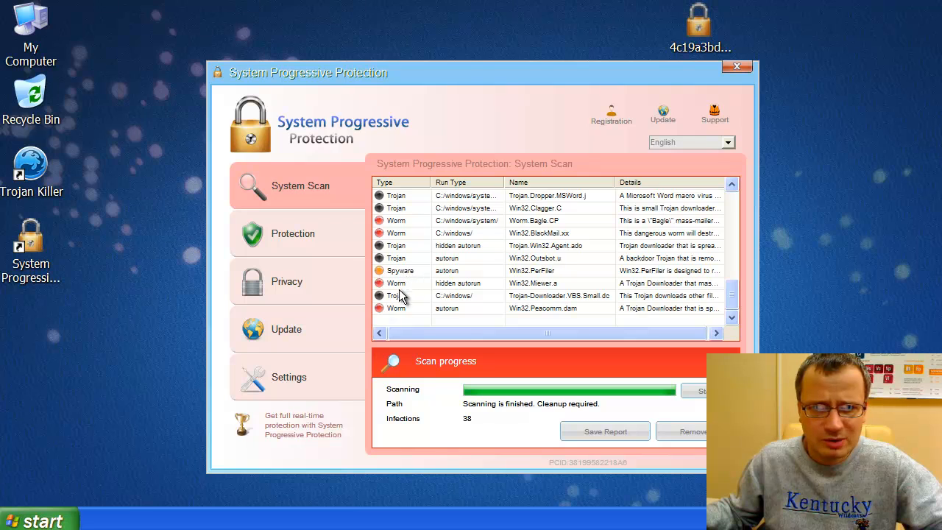
{"action": "mouse_move", "coordinate": [434, 330]}
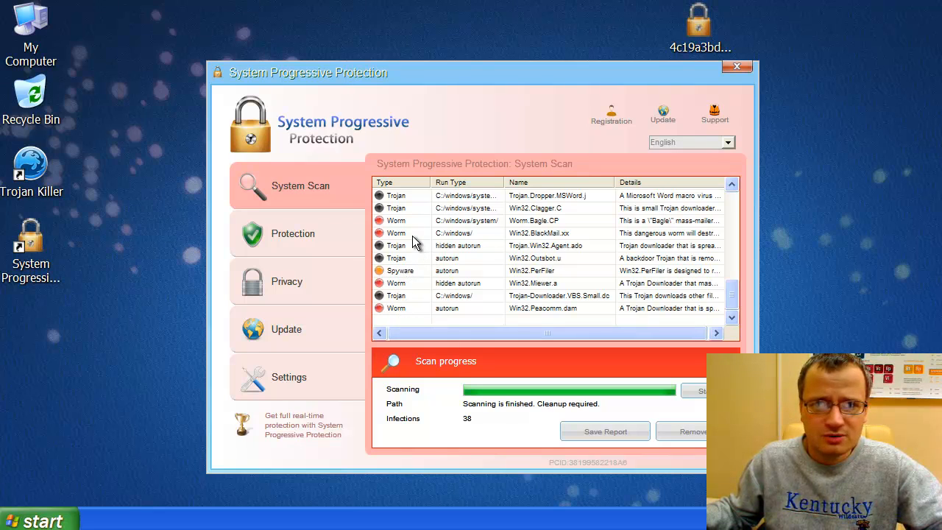
{"action": "mouse_move", "coordinate": [360, 159]}
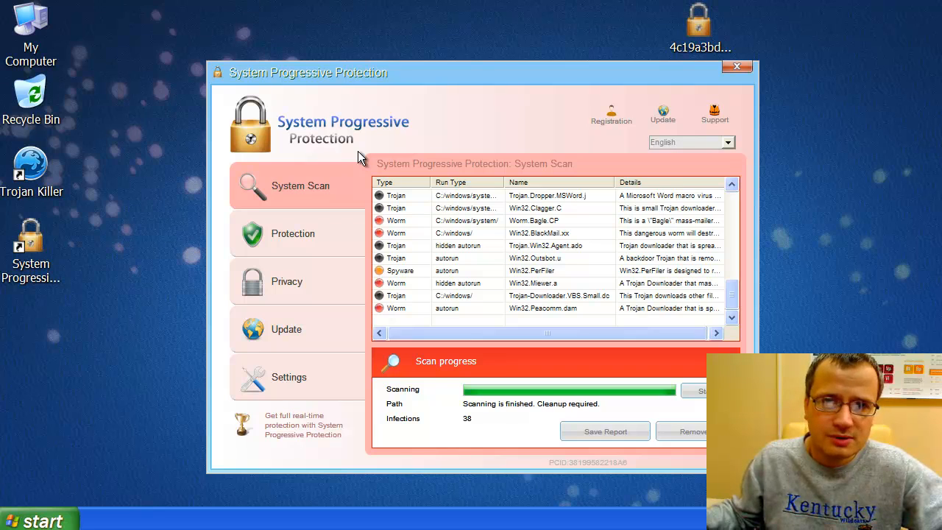
Step: Try launching a program from the Start menu's All Programs list, triggering the fake 38-infections warning
{"action": "left_click", "coordinate": [31, 169]}
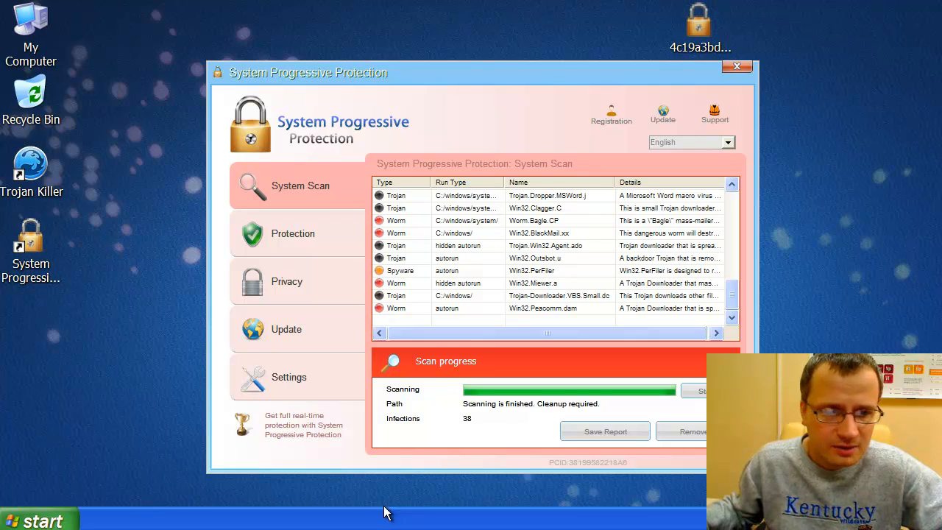
{"action": "mouse_move", "coordinate": [41, 518]}
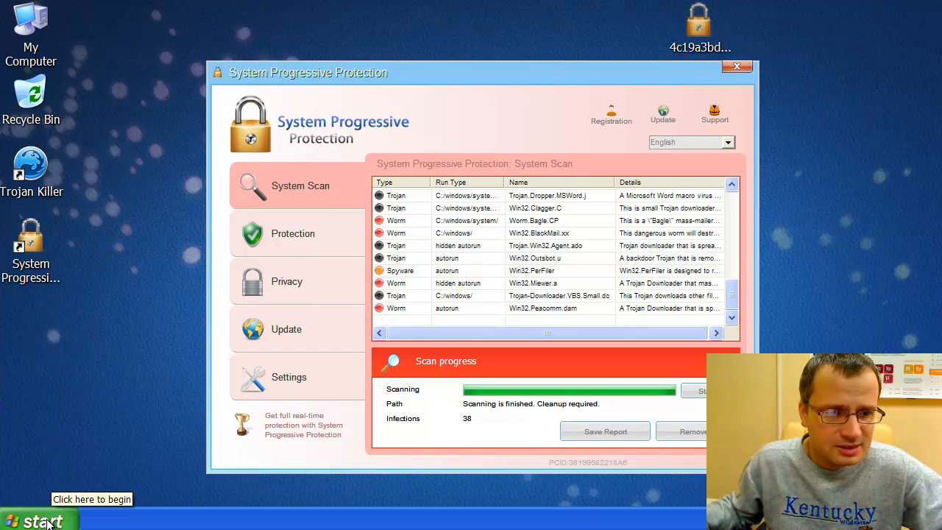
{"action": "left_click", "coordinate": [38, 518]}
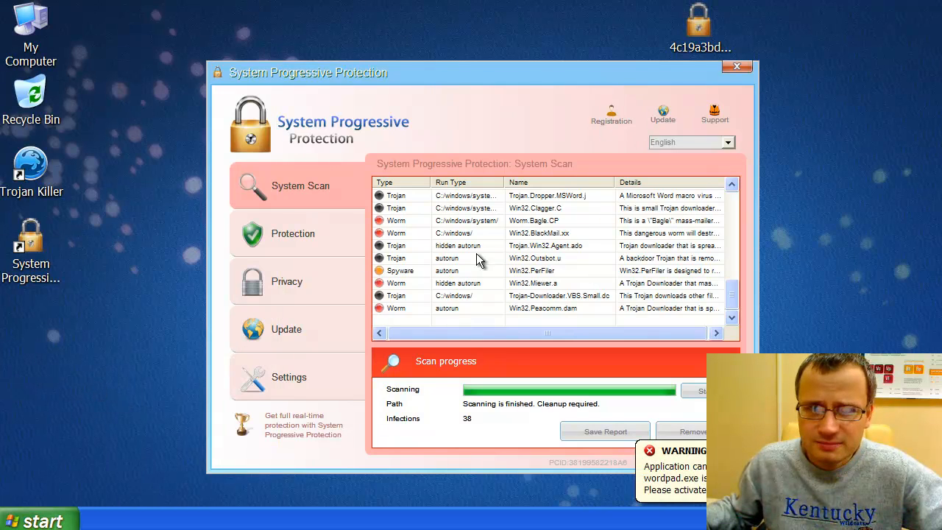
{"action": "left_click", "coordinate": [41, 518]}
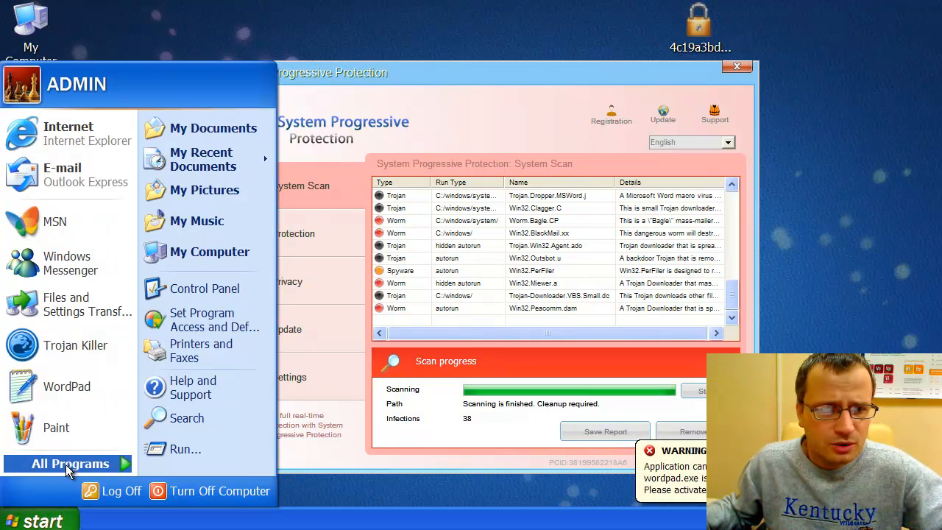
{"action": "left_click", "coordinate": [70, 462]}
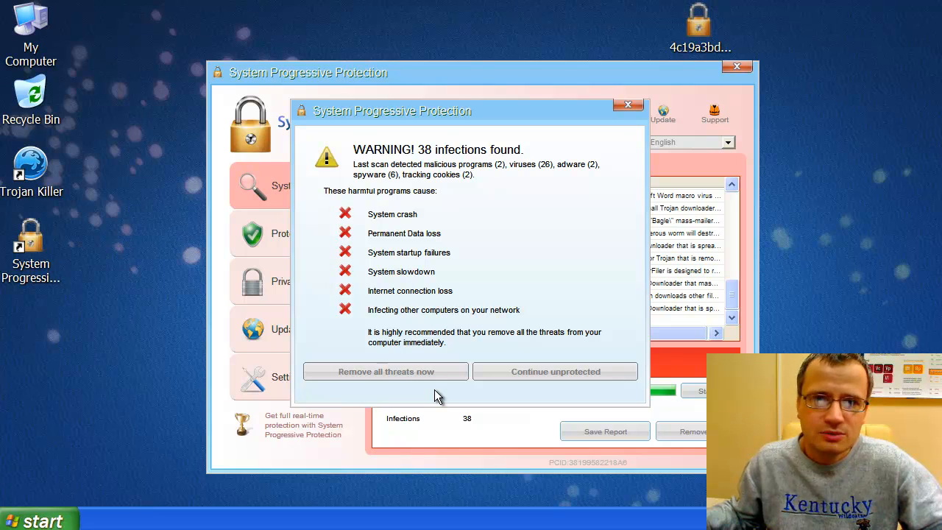
{"action": "mouse_move", "coordinate": [527, 400]}
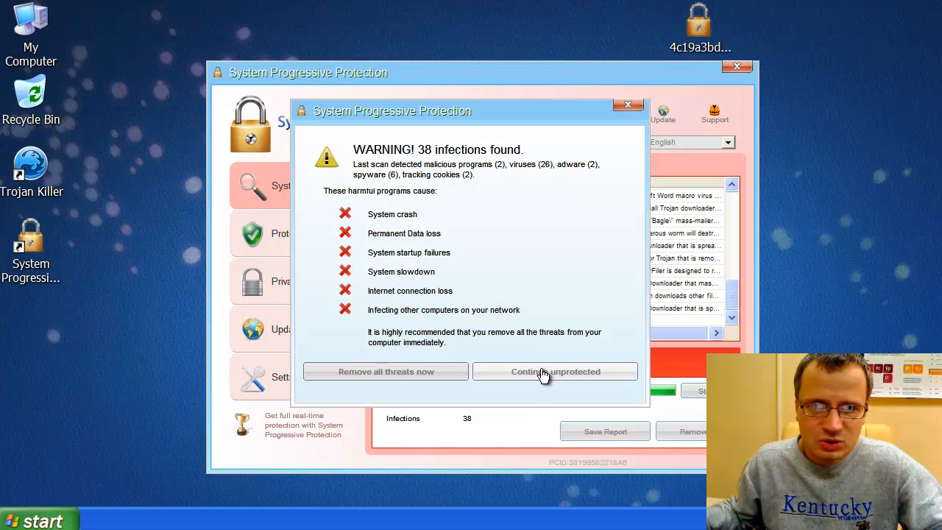
Step: Choose 'Continue unprotected' and confirm, returning to the fake scan results
{"action": "left_click", "coordinate": [555, 371]}
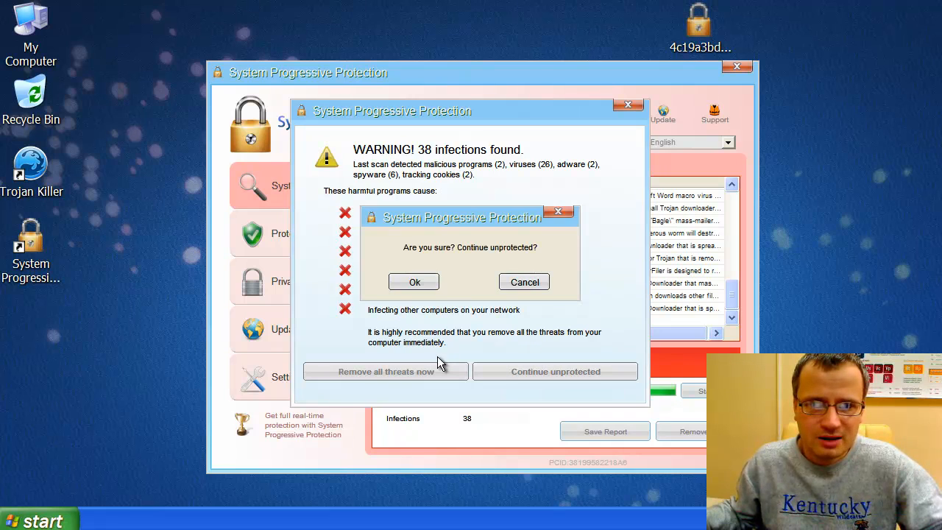
{"action": "left_click", "coordinate": [524, 282]}
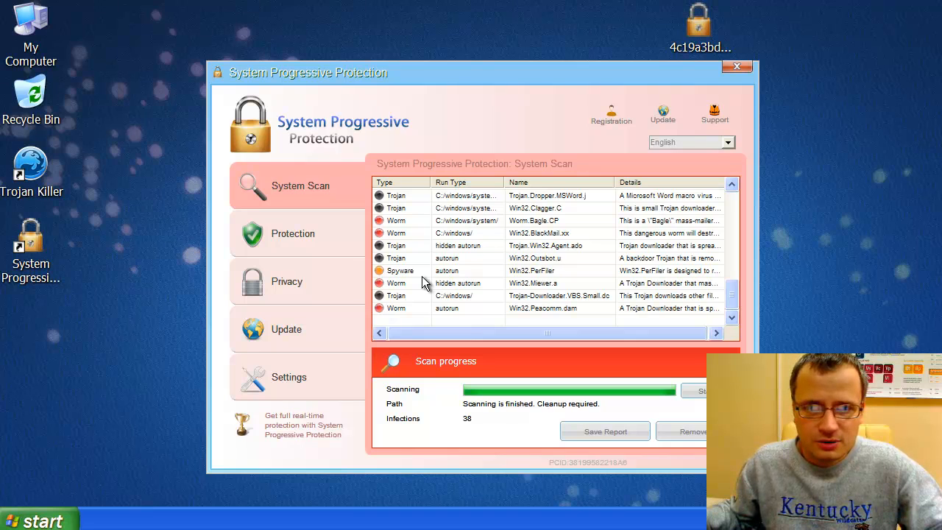
{"action": "mouse_move", "coordinate": [333, 256]}
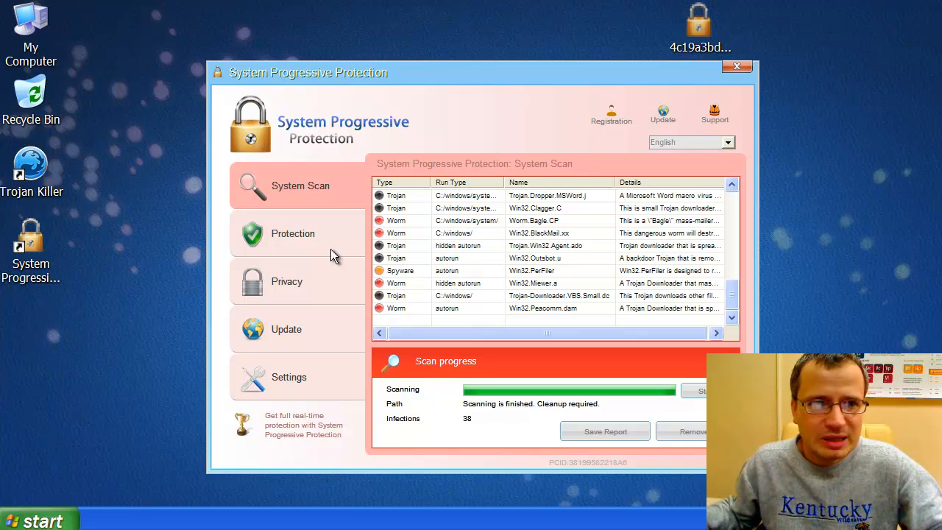
{"action": "mouse_move", "coordinate": [371, 175]}
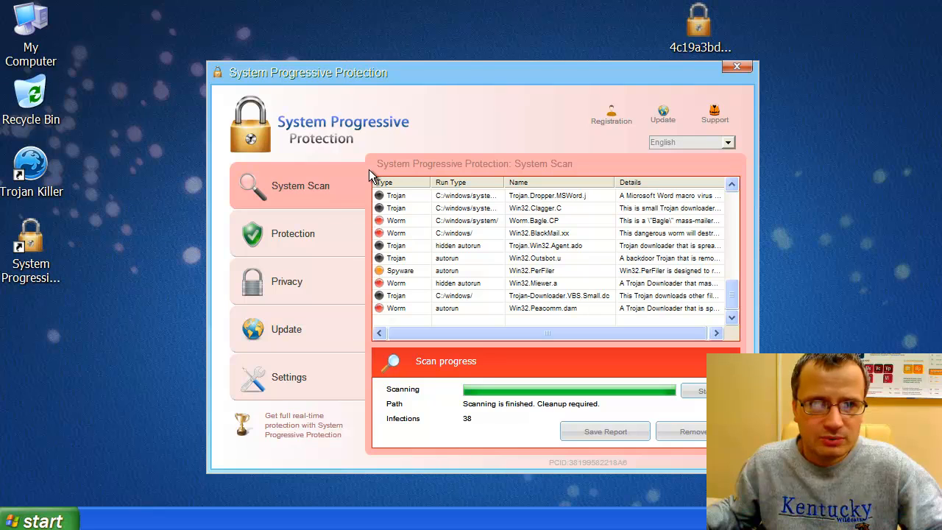
{"action": "mouse_move", "coordinate": [397, 168]}
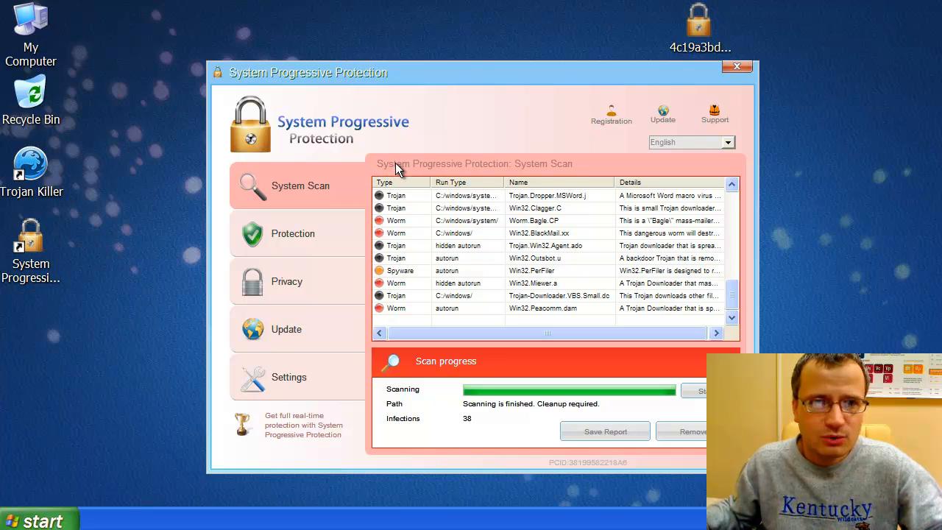
{"action": "mouse_move", "coordinate": [400, 83]}
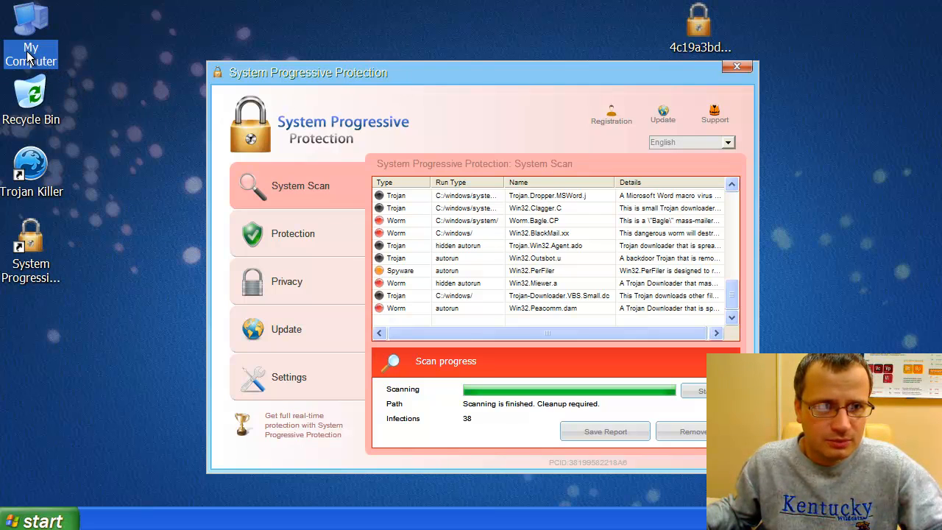
{"action": "mouse_move", "coordinate": [31, 56]}
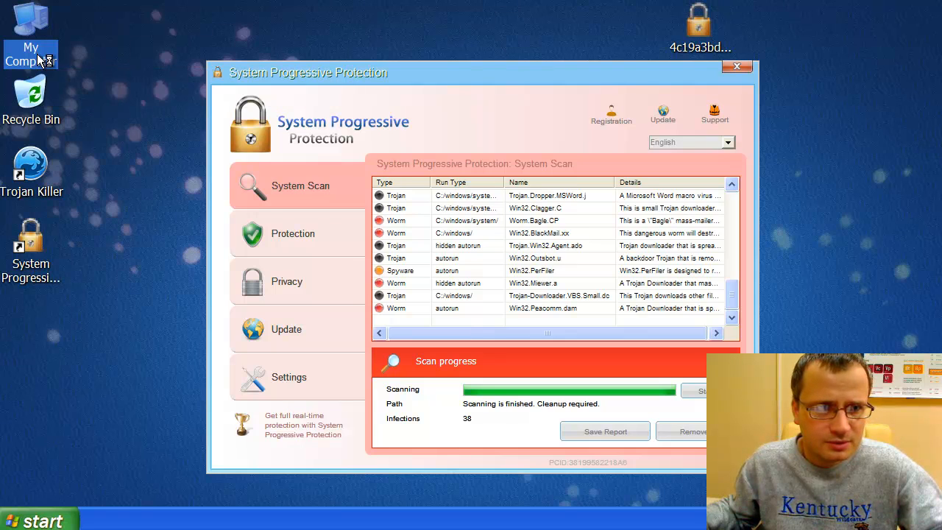
Step: From My Computer's Folder Options View settings, enable 'Show hidden files and folders' and apply it
{"action": "double_click", "coordinate": [29, 22]}
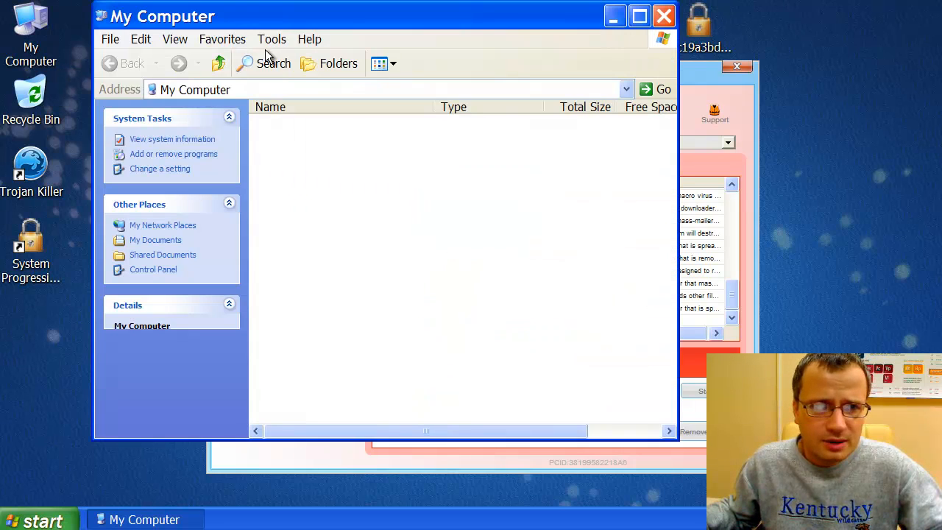
{"action": "left_click", "coordinate": [270, 38]}
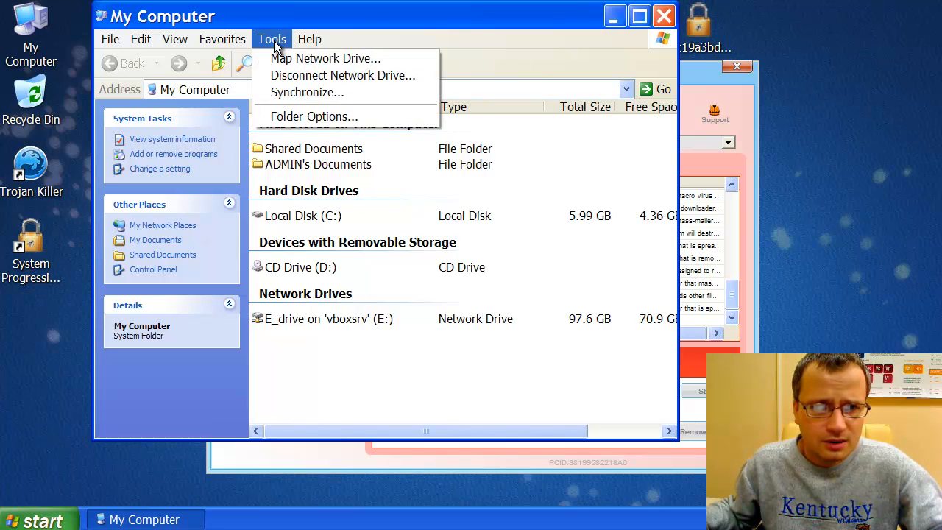
{"action": "left_click", "coordinate": [315, 116]}
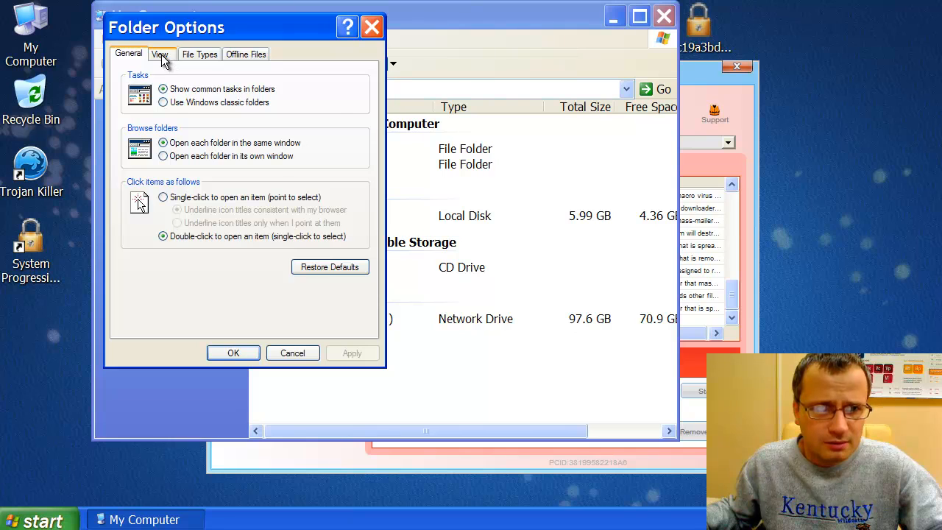
{"action": "left_click", "coordinate": [159, 53]}
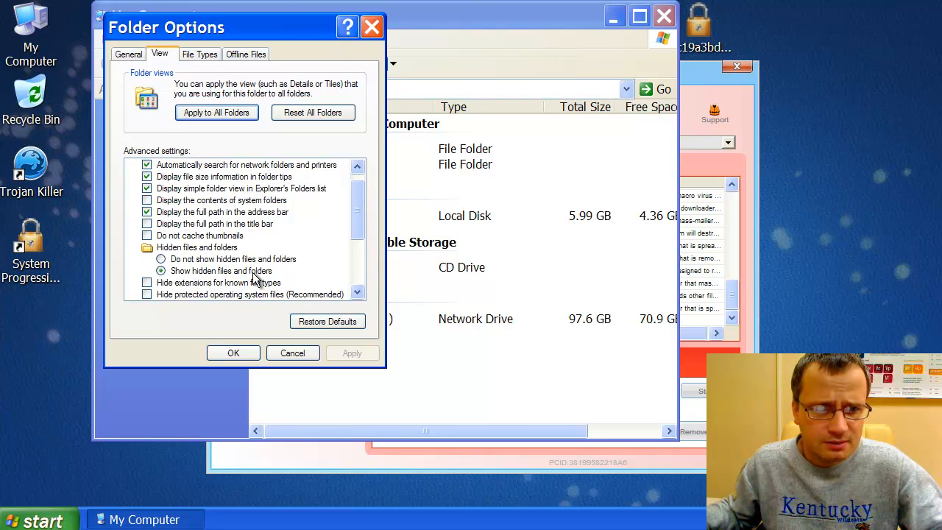
{"action": "mouse_move", "coordinate": [276, 276]}
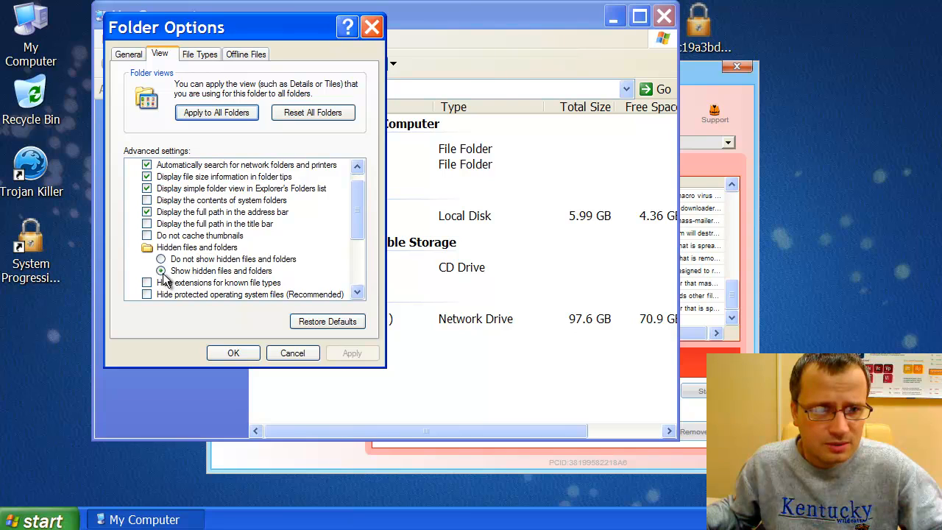
{"action": "left_click", "coordinate": [162, 270]}
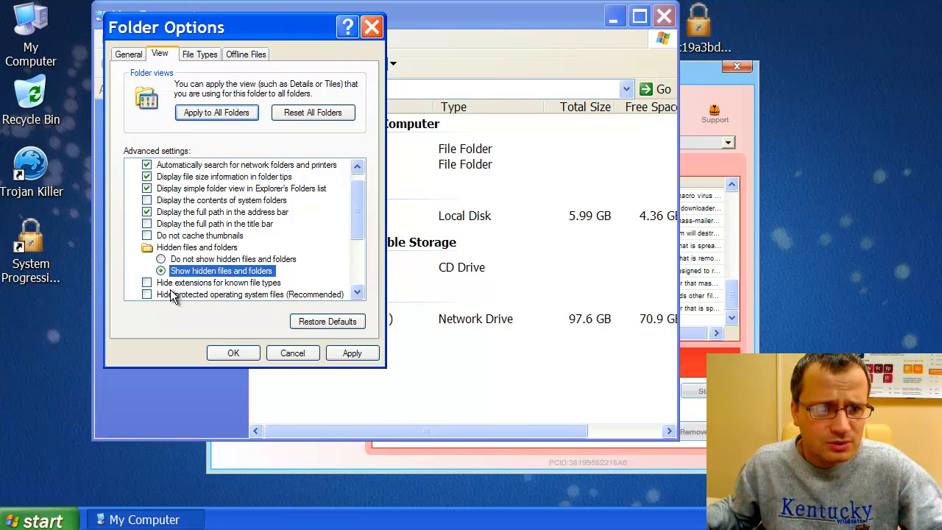
{"action": "mouse_move", "coordinate": [218, 294]}
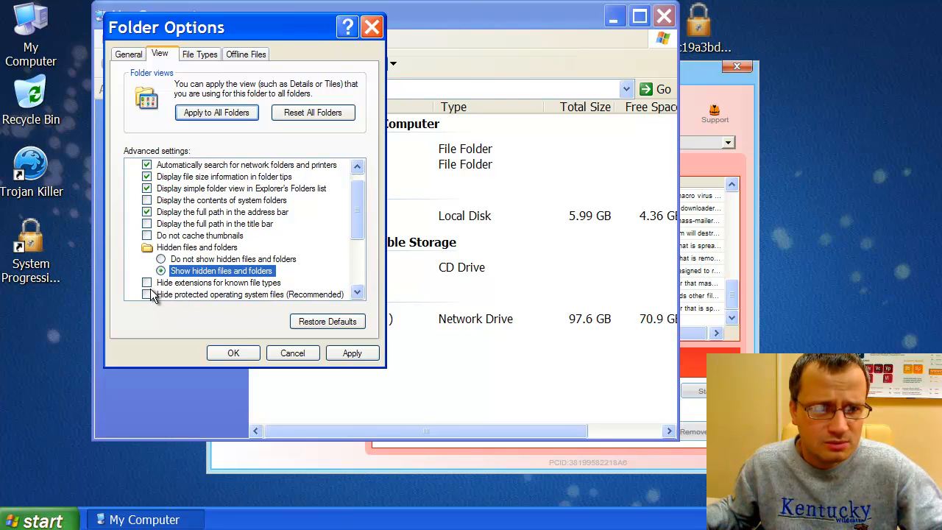
{"action": "mouse_move", "coordinate": [336, 374]}
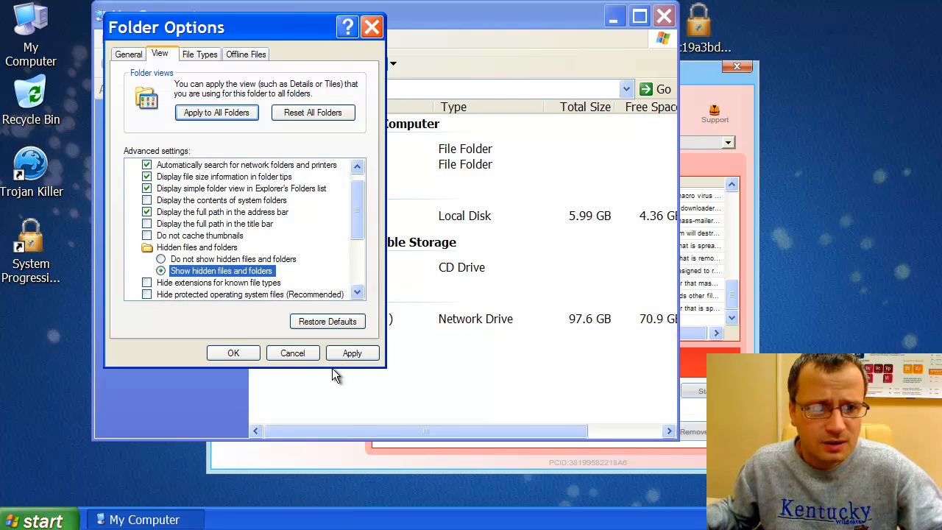
{"action": "left_click", "coordinate": [352, 353]}
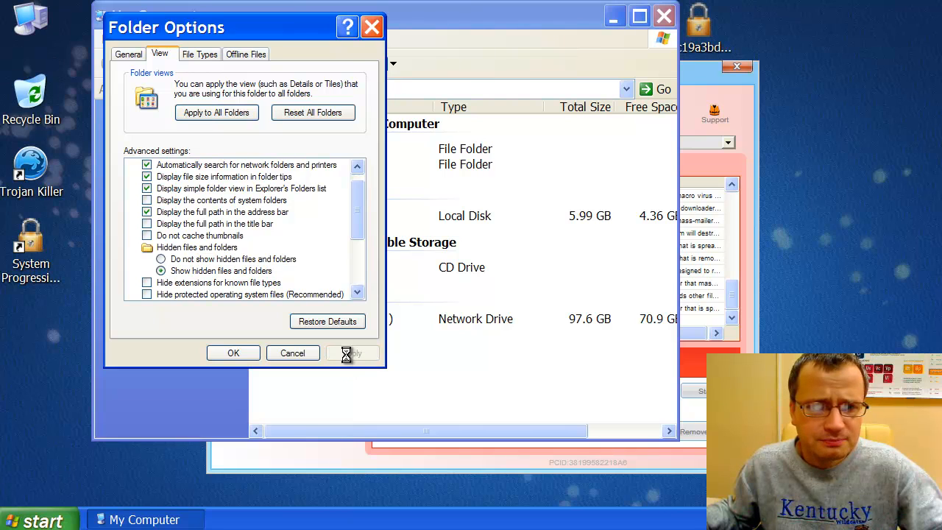
{"action": "left_click", "coordinate": [352, 353]}
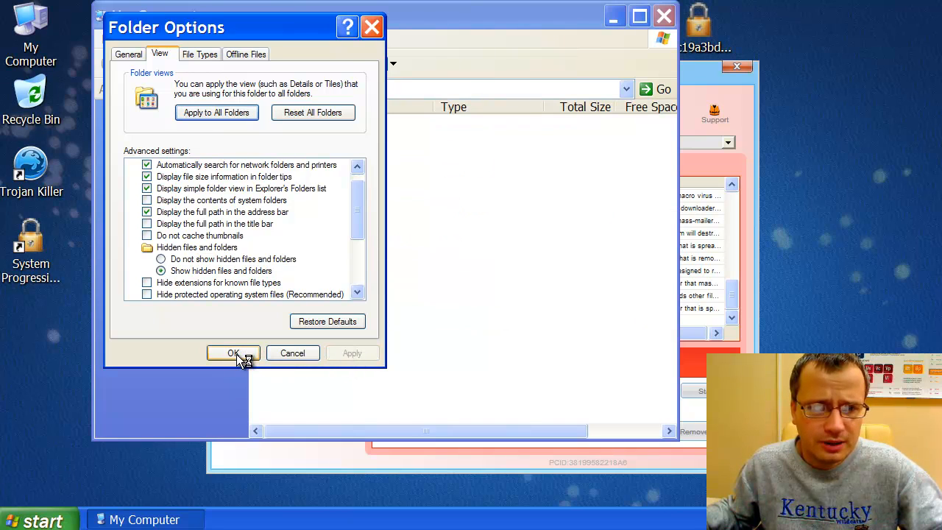
{"action": "left_click", "coordinate": [232, 353]}
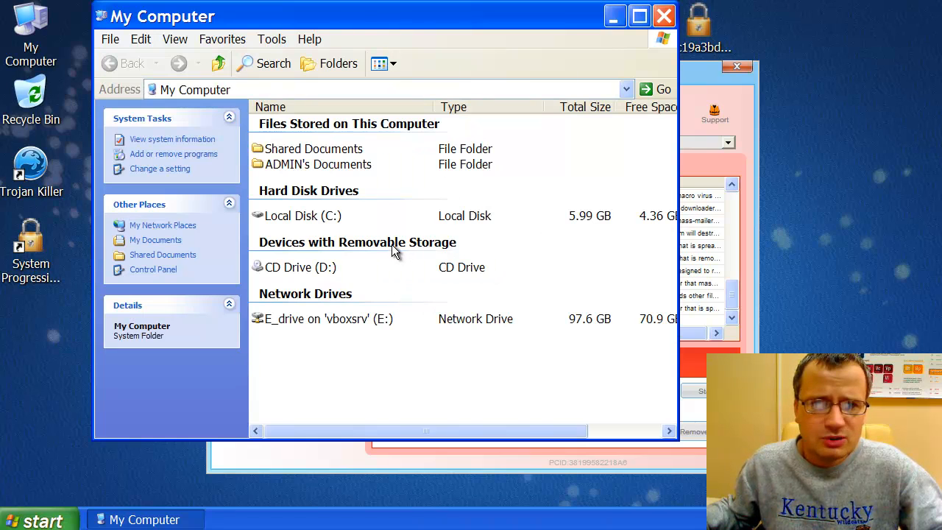
{"action": "mouse_move", "coordinate": [306, 223]}
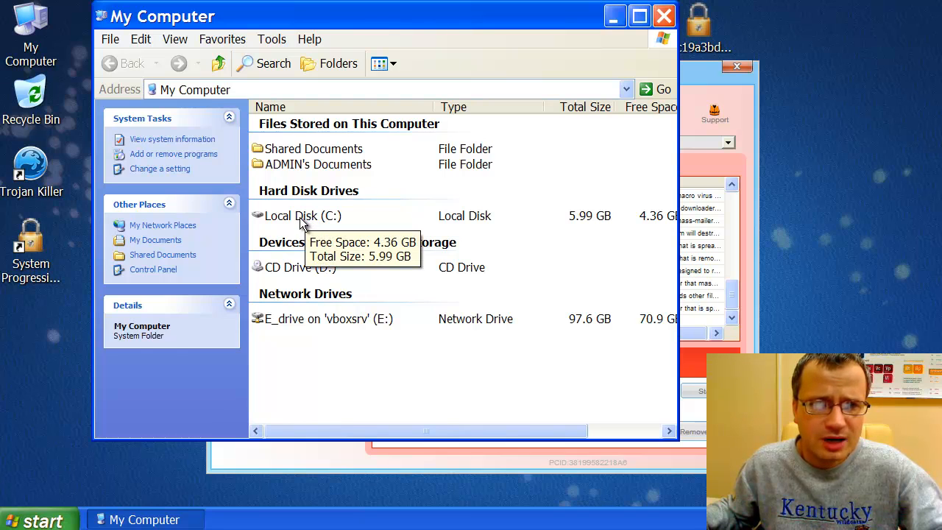
Step: Browse into Local Disk (C:) then WINDOWS and reveal its hidden contents
{"action": "left_click", "coordinate": [303, 215]}
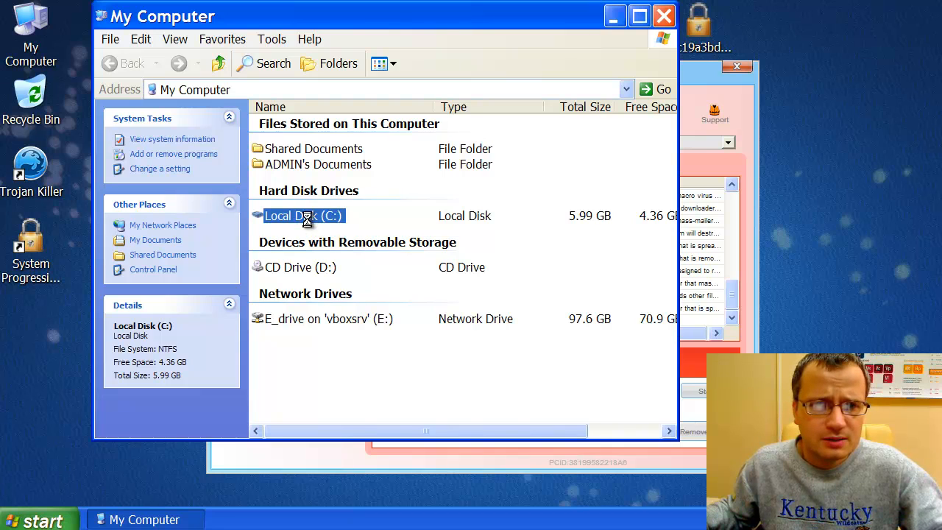
{"action": "double_click", "coordinate": [304, 215]}
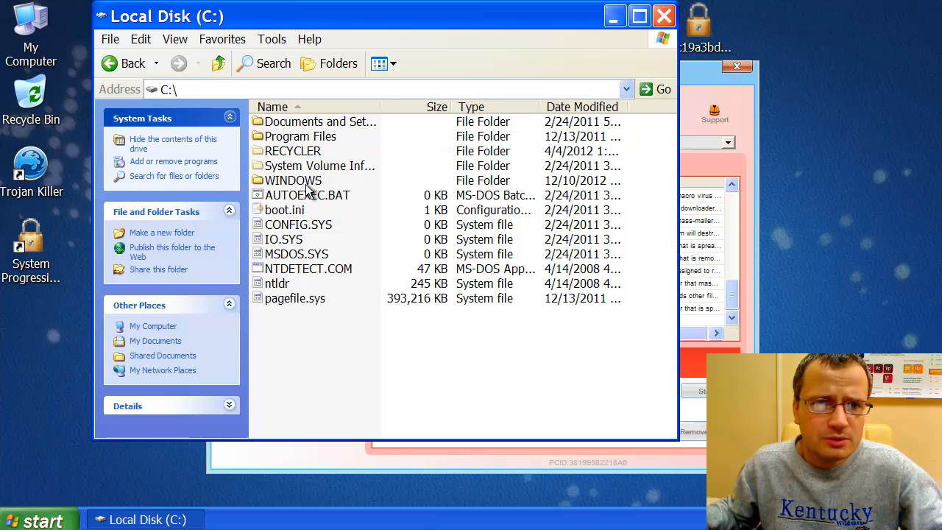
{"action": "left_click", "coordinate": [293, 180]}
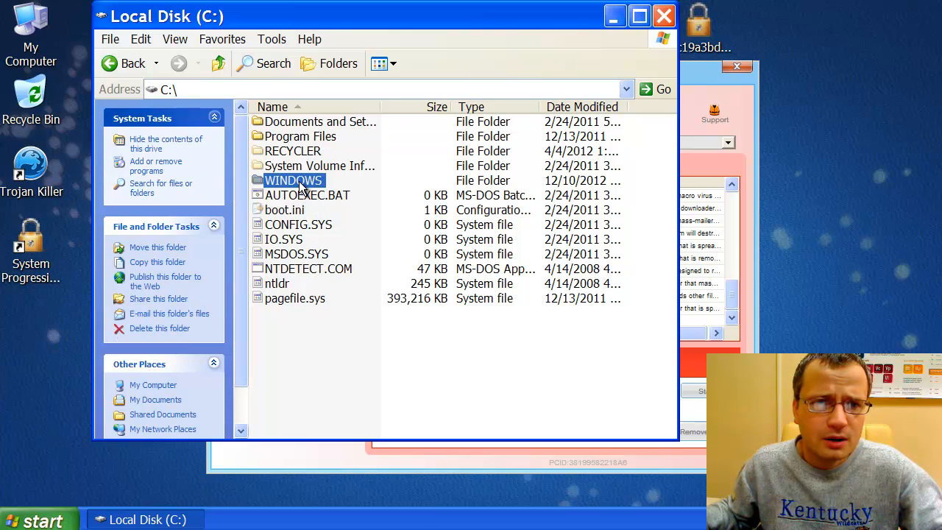
{"action": "double_click", "coordinate": [291, 180]}
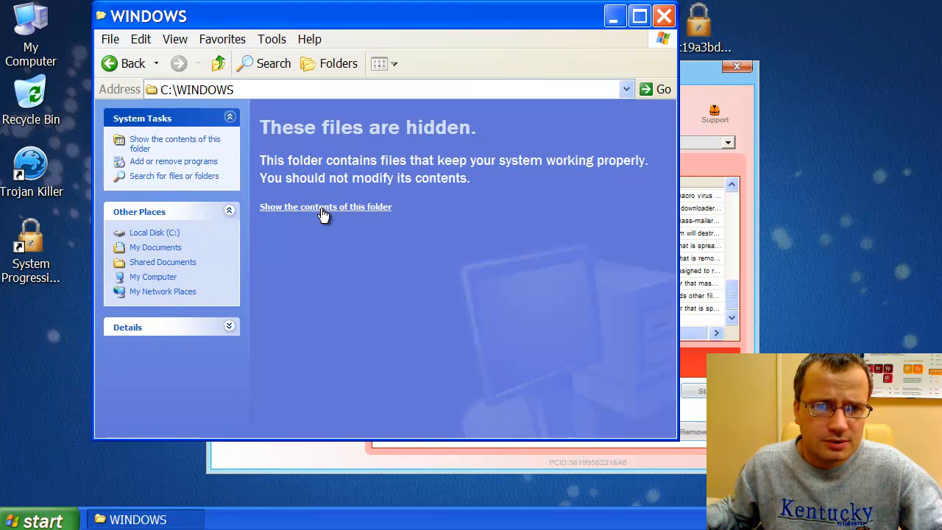
{"action": "left_click", "coordinate": [325, 206]}
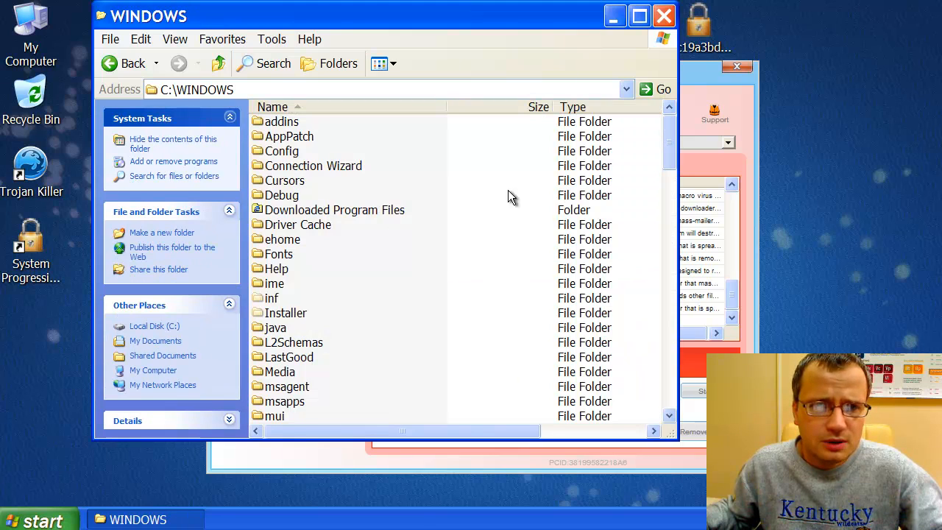
Step: Scroll the WINDOWS listing down to system32 and open it
{"action": "scroll", "scroll_direction": "down", "scroll_amount": 3}
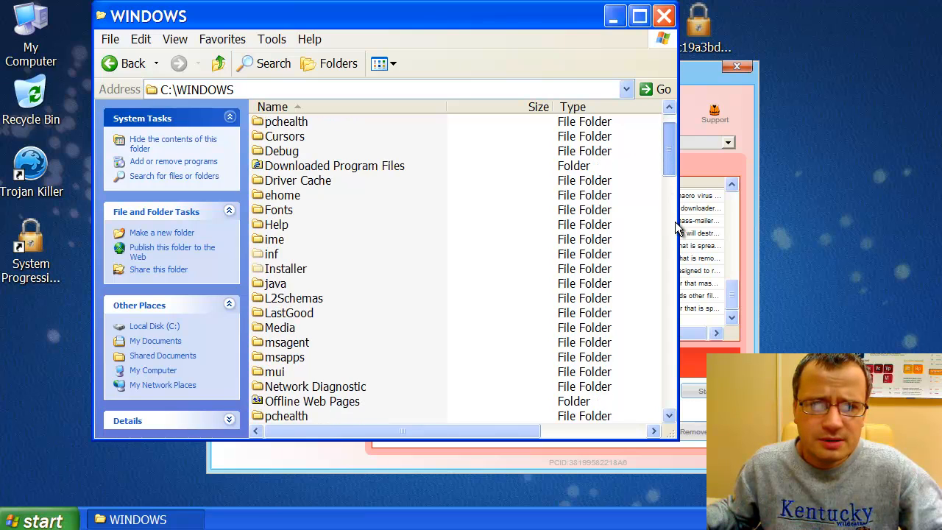
{"action": "scroll", "scroll_direction": "down", "scroll_amount": 3}
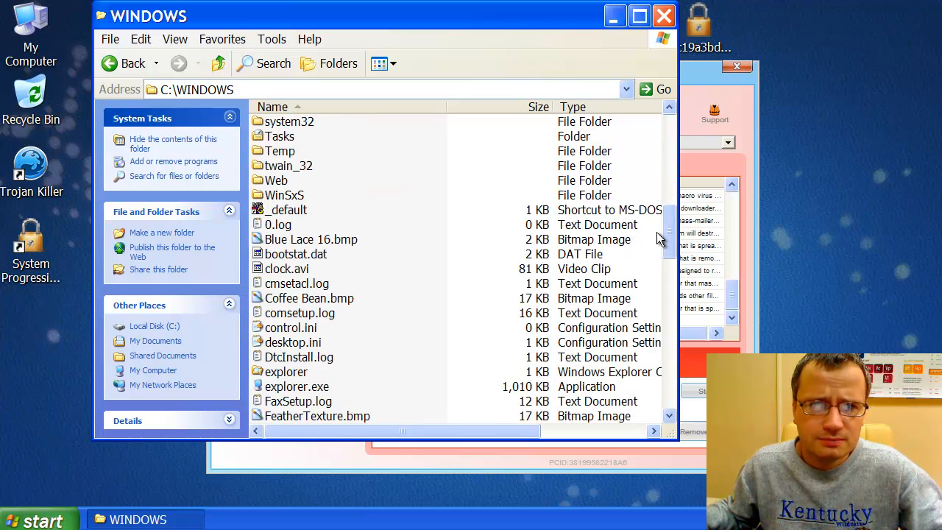
{"action": "left_click", "coordinate": [288, 121]}
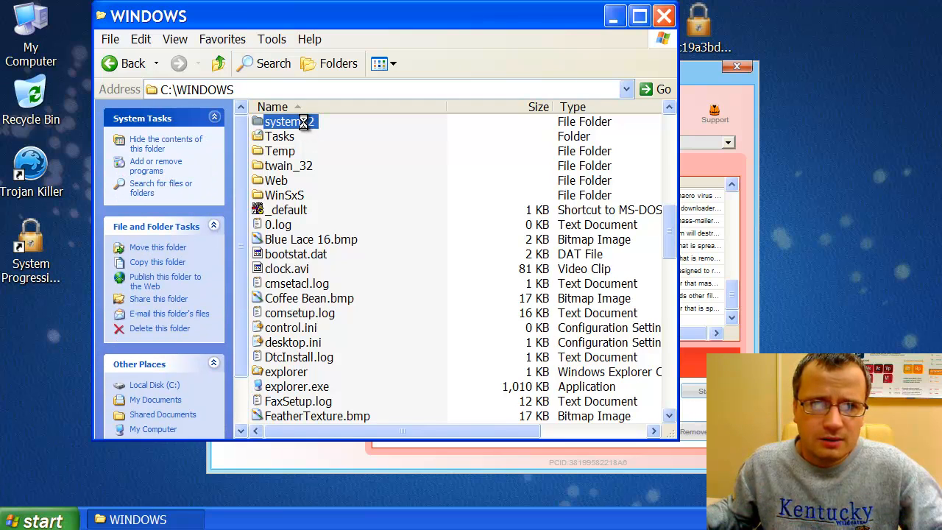
{"action": "double_click", "coordinate": [283, 120]}
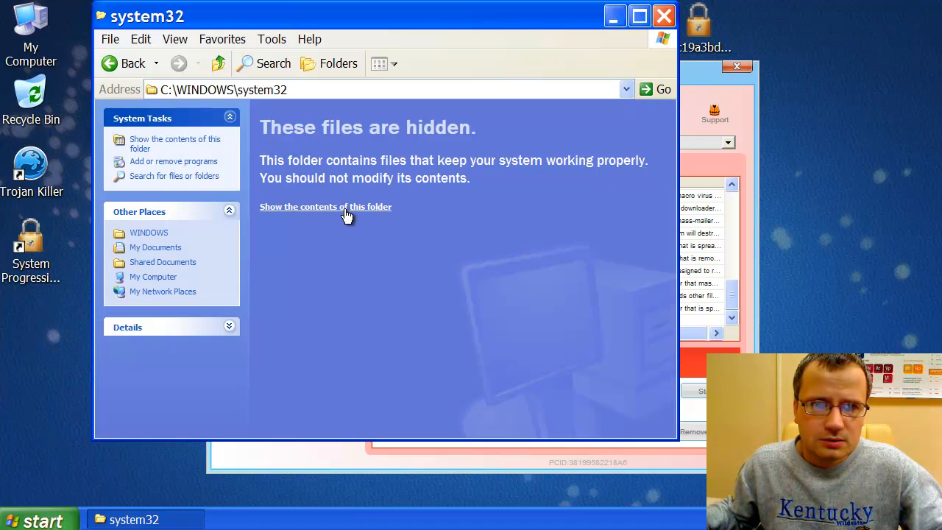
Step: Reveal system32's hidden files and scroll the listing down to the cmd.exe entry
{"action": "left_click", "coordinate": [325, 206]}
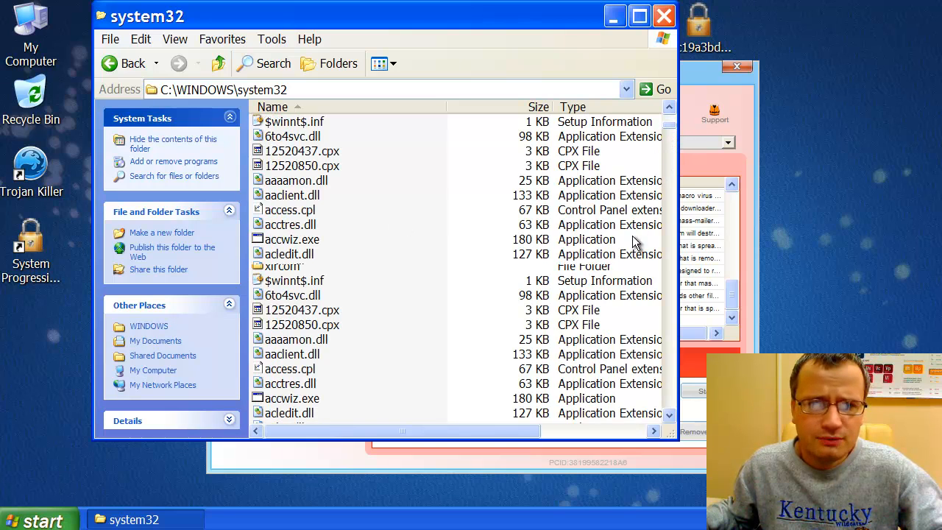
{"action": "scroll", "scroll_direction": "down", "scroll_amount": 3}
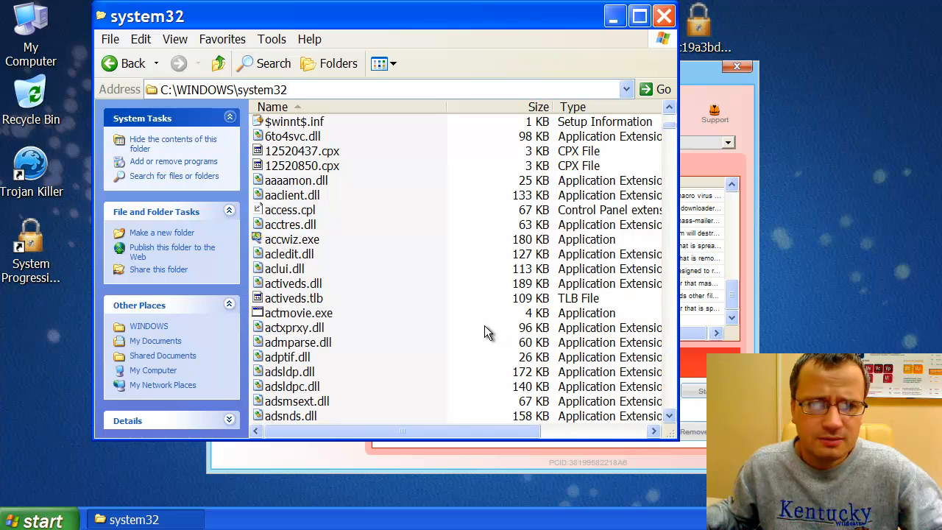
{"action": "mouse_move", "coordinate": [412, 336]}
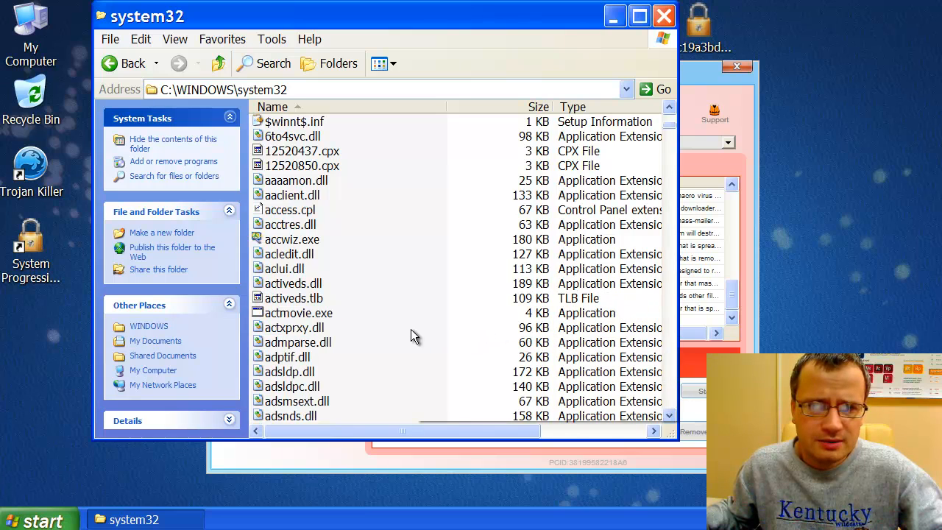
{"action": "left_click", "coordinate": [668, 415]}
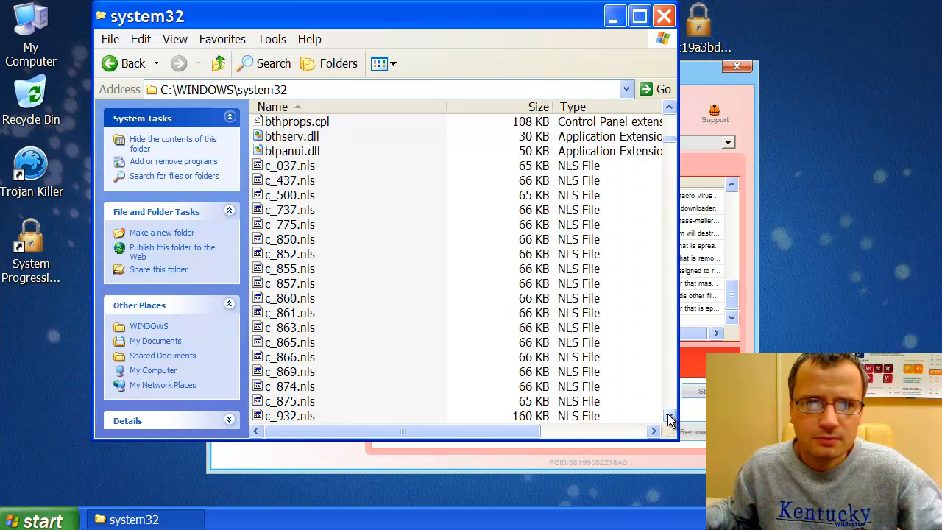
{"action": "left_click", "coordinate": [668, 415]}
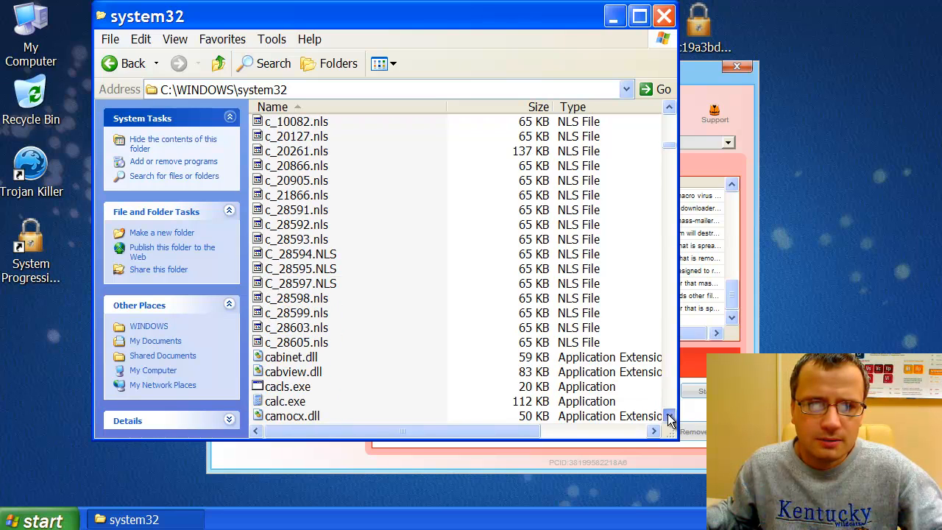
{"action": "left_click", "coordinate": [668, 415]}
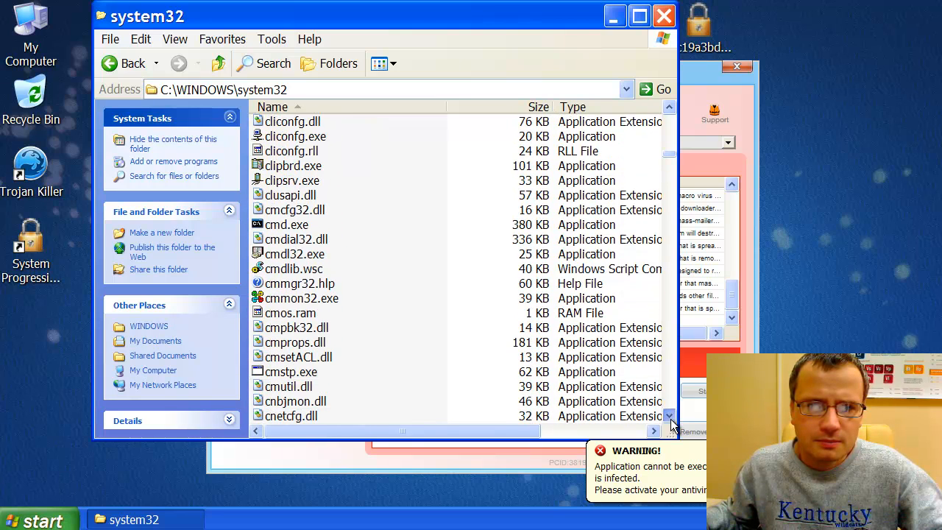
Step: Copy cmd.exe from system32 and paste it onto the desktop
{"action": "left_click", "coordinate": [287, 224]}
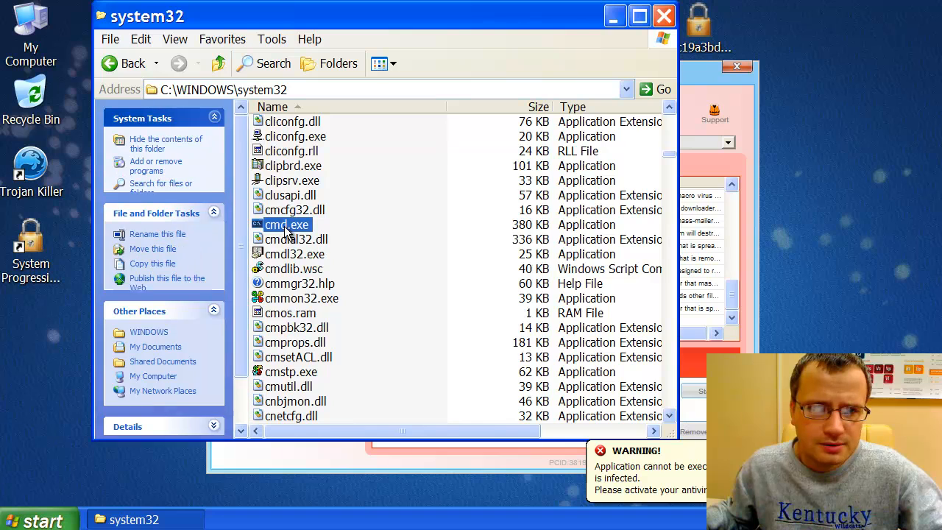
{"action": "right_click", "coordinate": [285, 224]}
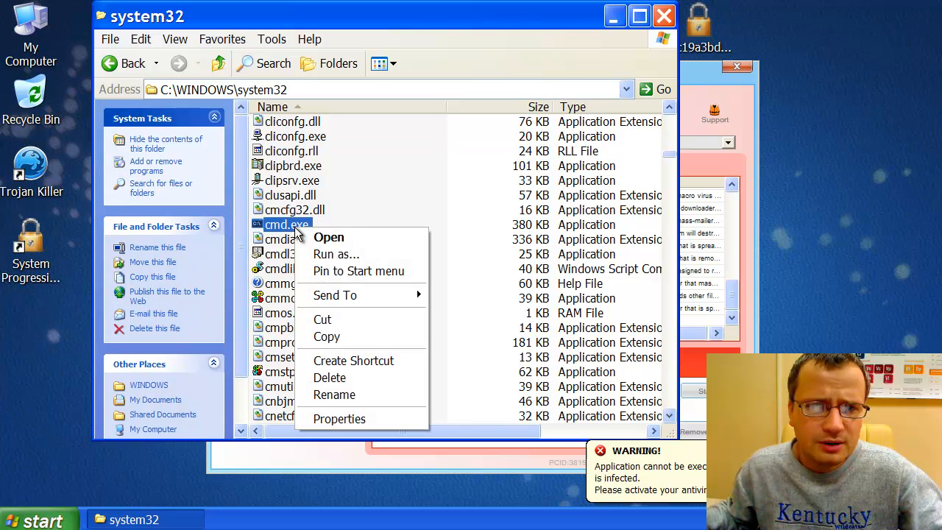
{"action": "left_click", "coordinate": [327, 335]}
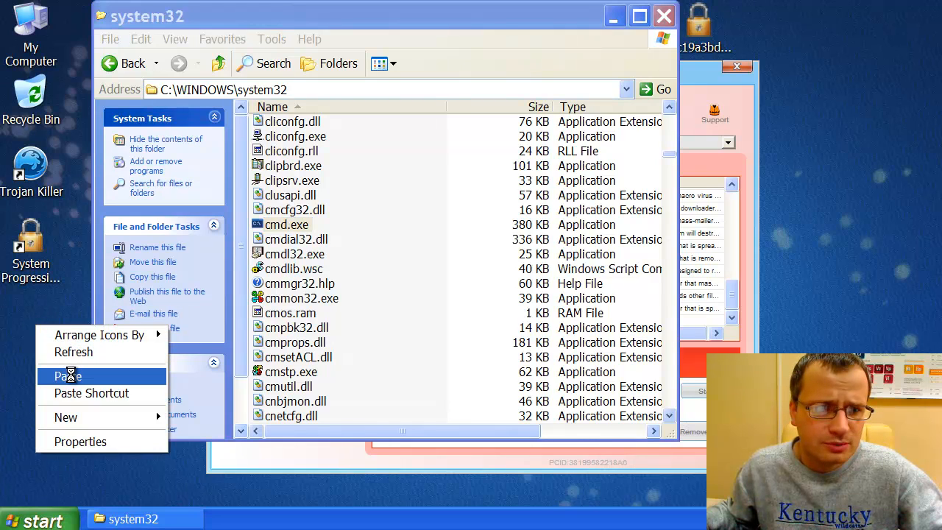
{"action": "left_click", "coordinate": [68, 376]}
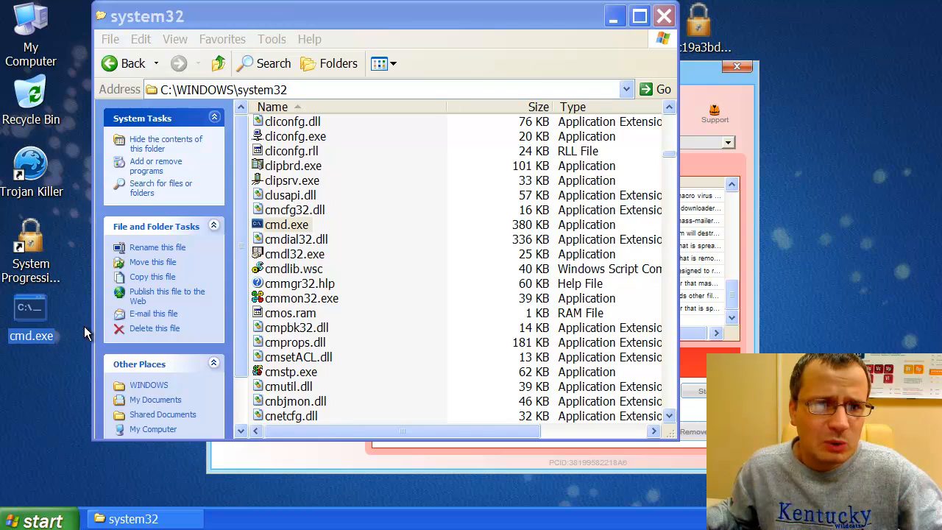
{"action": "mouse_move", "coordinate": [56, 371]}
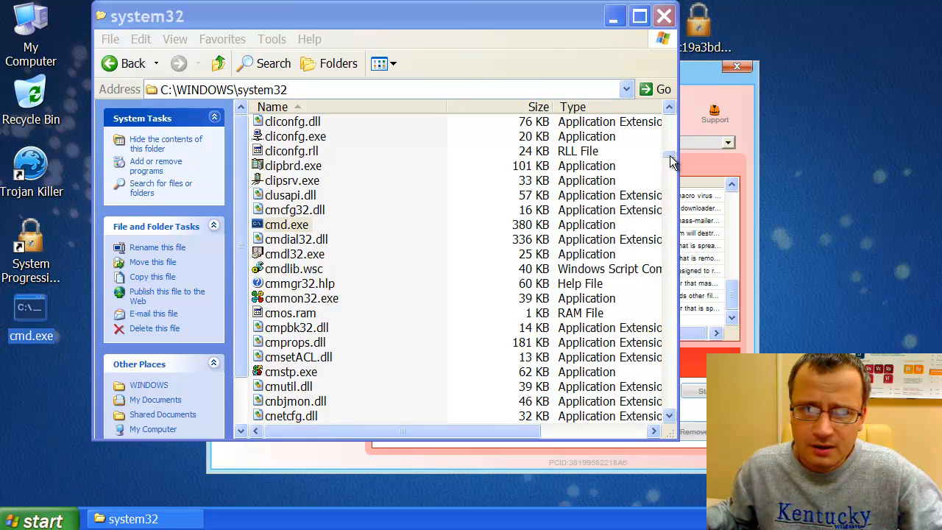
Step: Scroll down to taskkill.exe, copy it and paste it onto the desktop
{"action": "scroll", "scroll_direction": "down", "scroll_amount": 3}
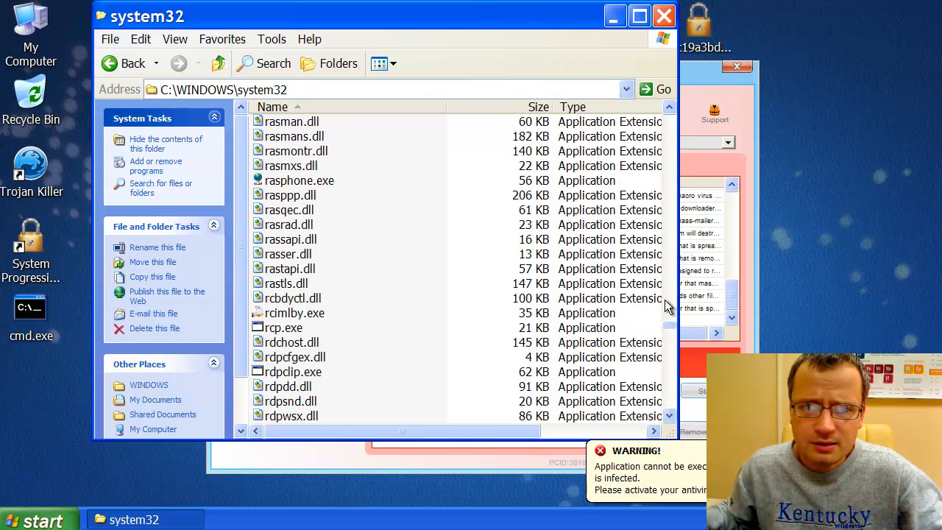
{"action": "scroll", "scroll_direction": "down", "scroll_amount": 3}
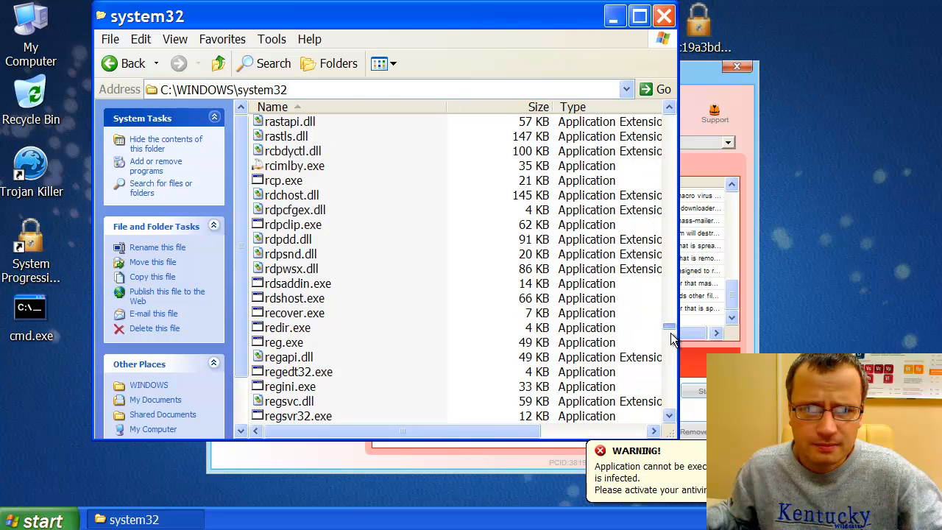
{"action": "scroll", "scroll_direction": "down", "scroll_amount": 3}
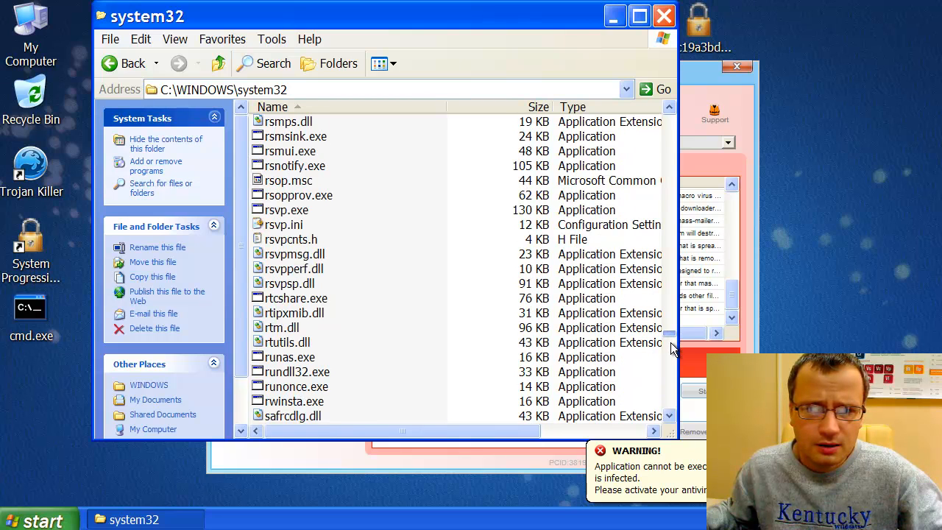
{"action": "scroll", "scroll_direction": "down", "scroll_amount": 3}
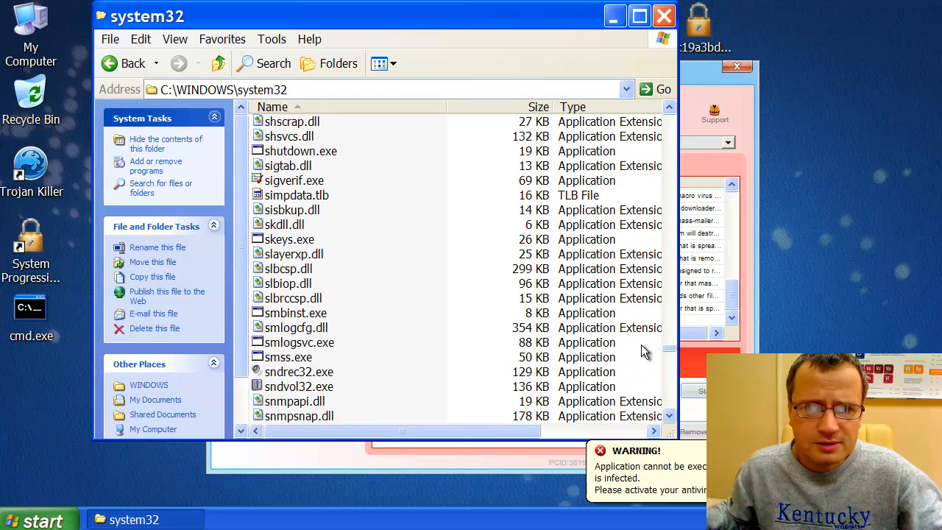
{"action": "scroll", "scroll_direction": "down", "scroll_amount": 3}
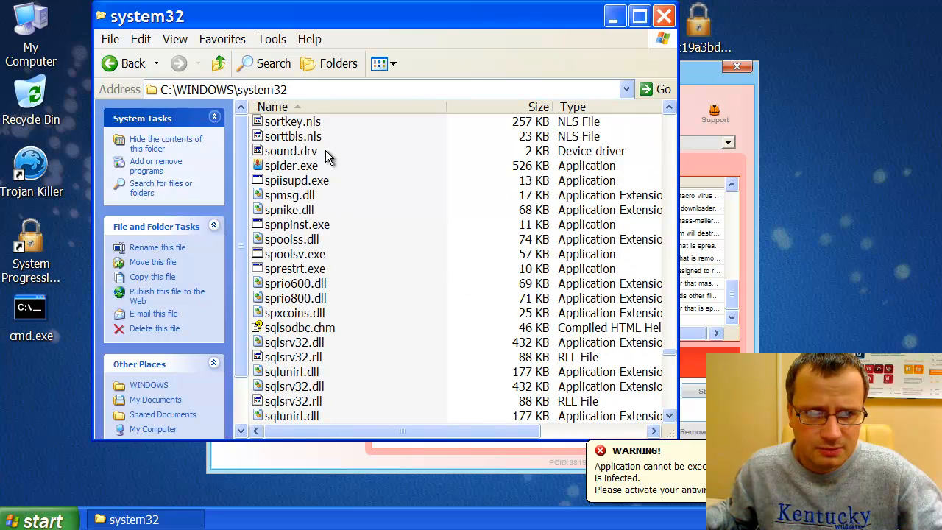
{"action": "scroll", "scroll_direction": "down", "scroll_amount": 3}
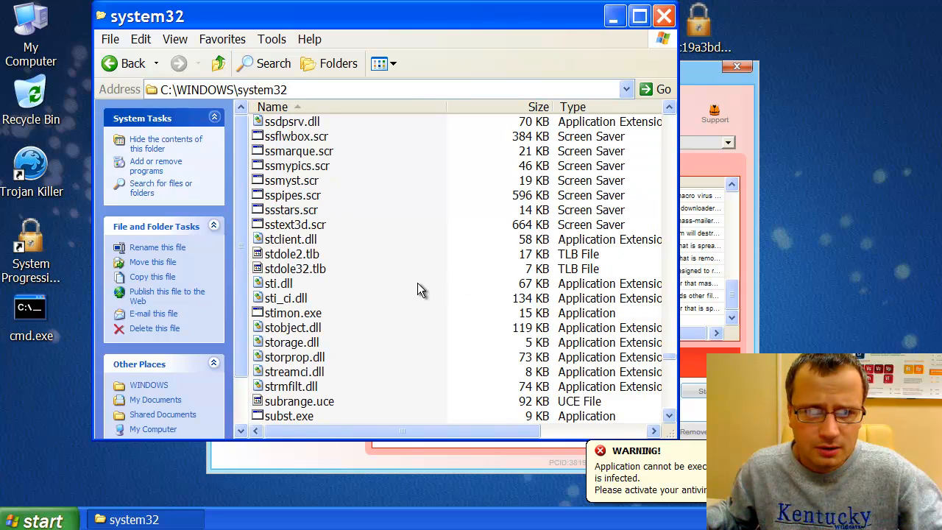
{"action": "scroll", "scroll_direction": "down", "scroll_amount": 3}
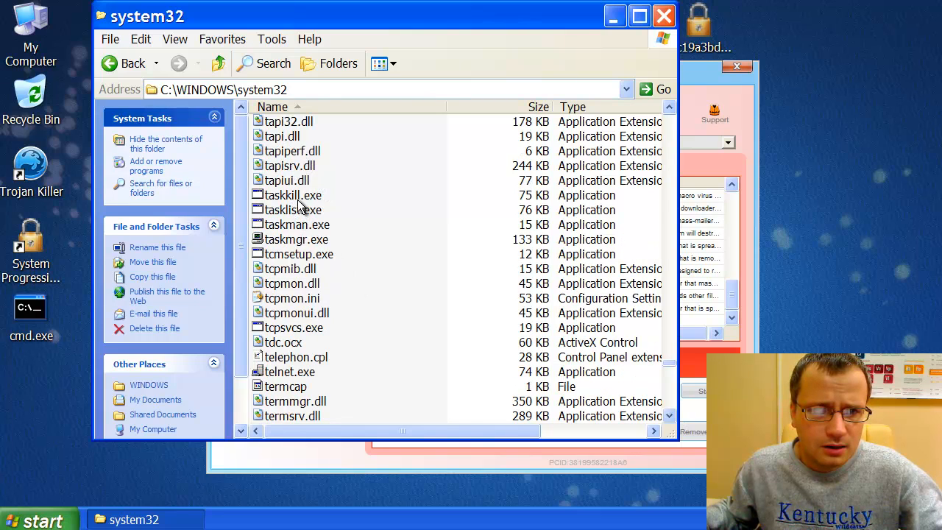
{"action": "left_click", "coordinate": [291, 194]}
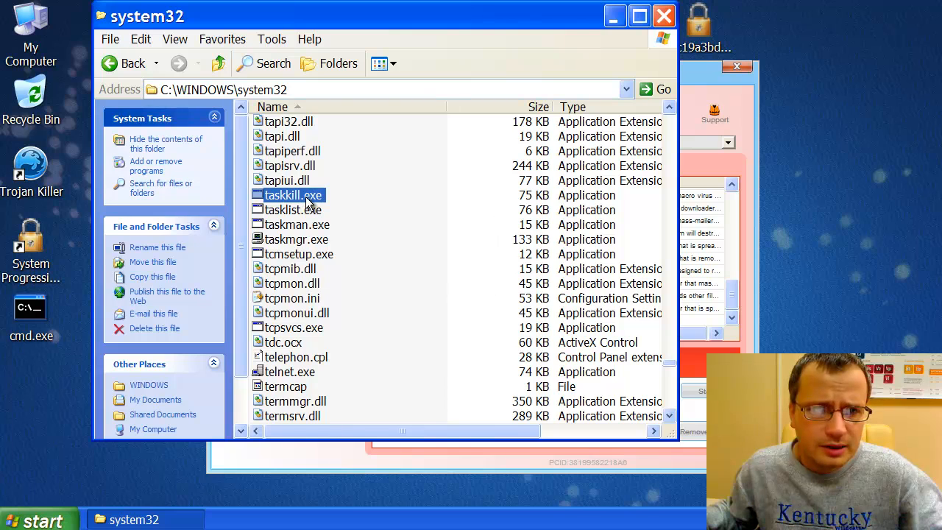
{"action": "mouse_move", "coordinate": [81, 371]}
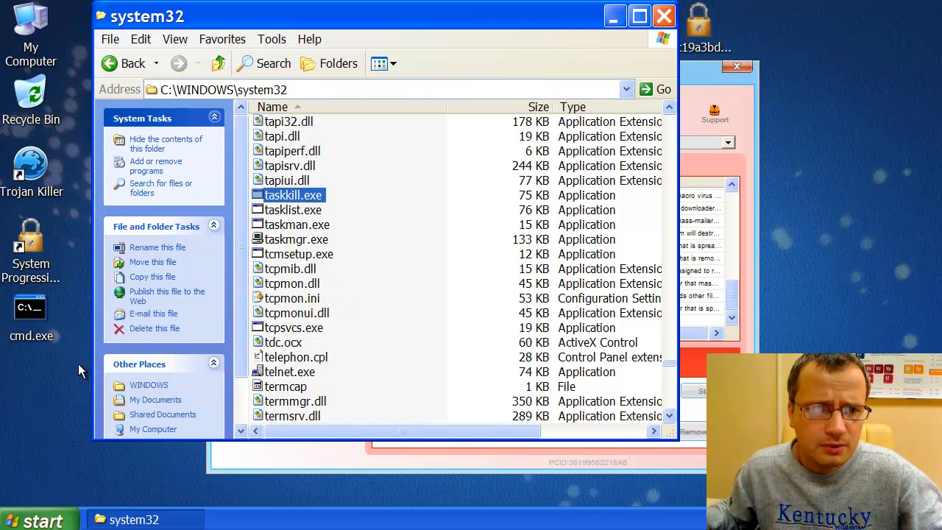
{"action": "right_click", "coordinate": [81, 371]}
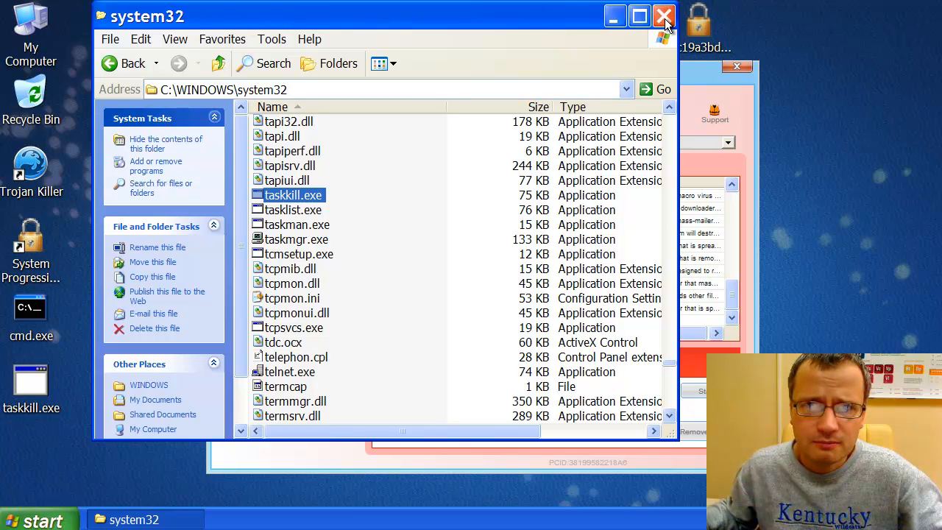
Step: Close the system32 window and rename the desktop cmd.exe copy to explorer.exe
{"action": "left_click", "coordinate": [662, 14]}
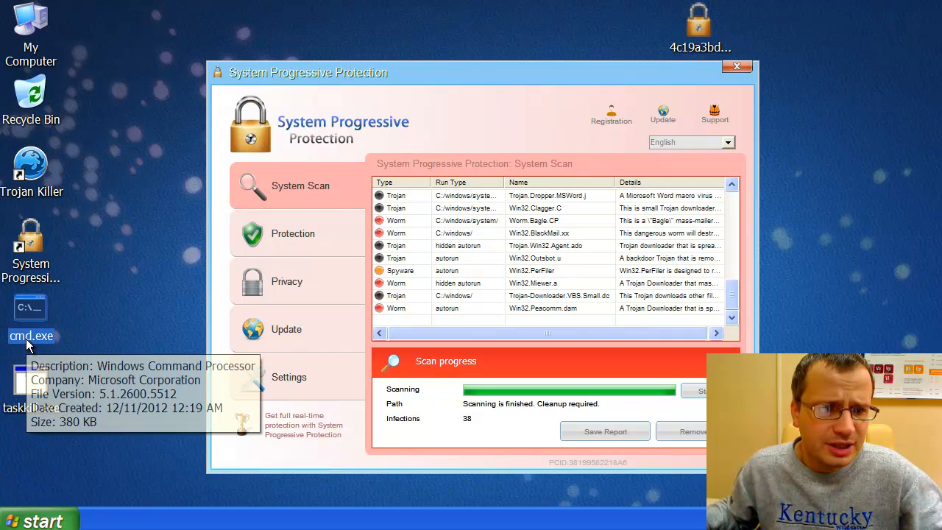
{"action": "right_click", "coordinate": [31, 335]}
{"action": "type", "text": "explorer"}
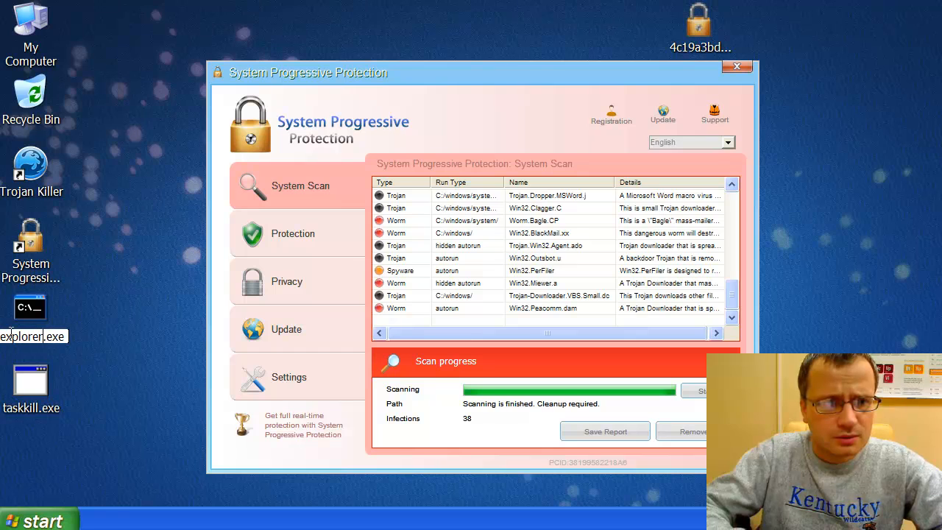
{"action": "left_click", "coordinate": [30, 304]}
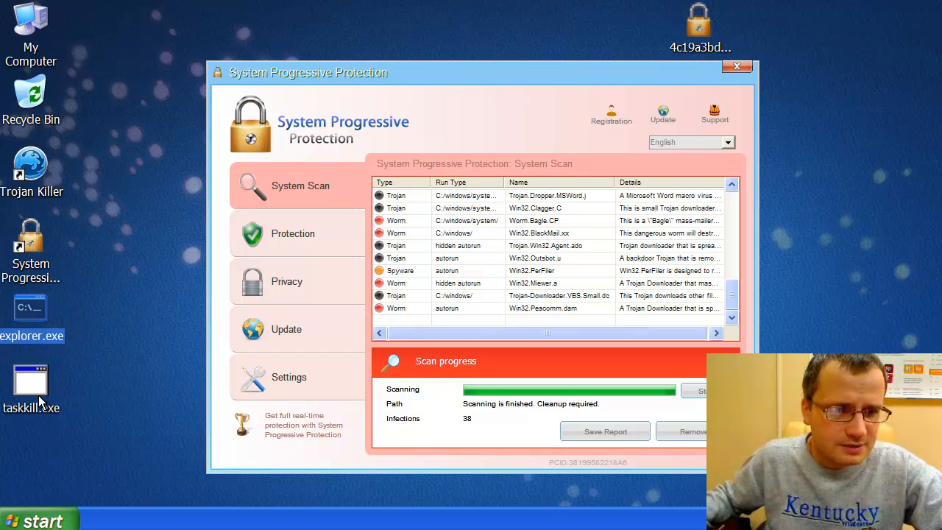
Step: Rename the taskkill.exe copy to iexplore.exe and select the renamed explorer.exe
{"action": "left_click", "coordinate": [31, 381]}
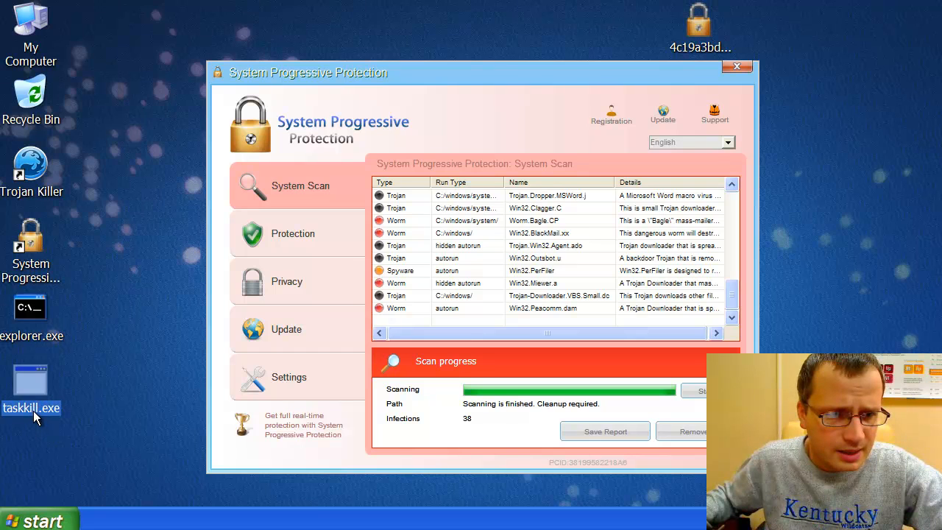
{"action": "left_click", "coordinate": [30, 380]}
{"action": "type", "text": "explore"}
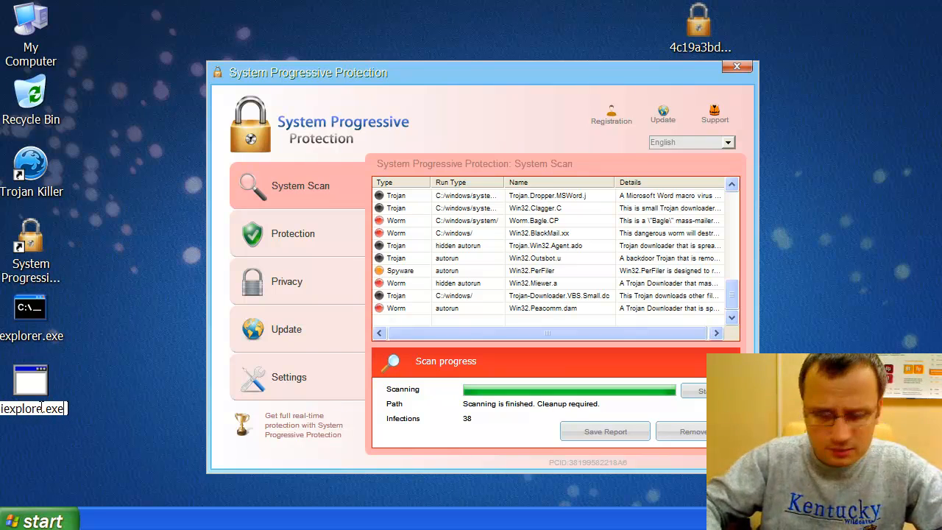
{"action": "left_click", "coordinate": [30, 379]}
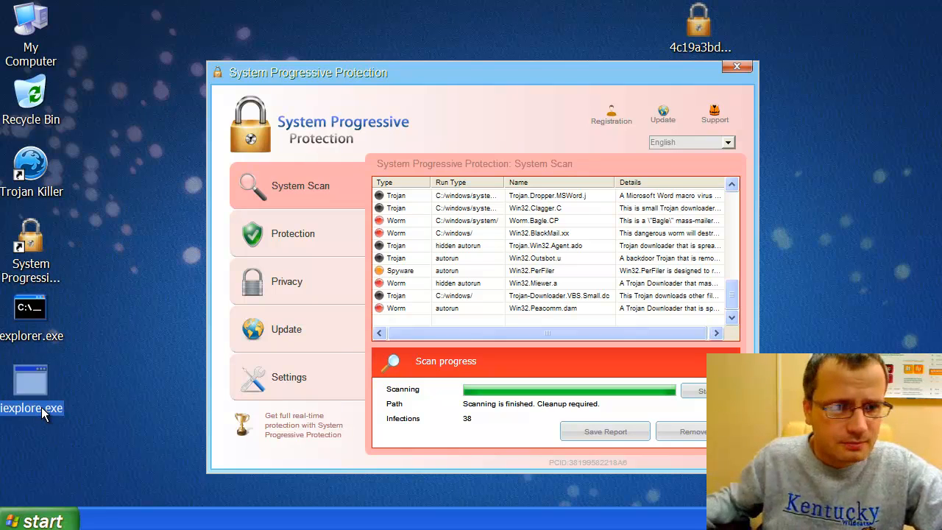
{"action": "mouse_move", "coordinate": [121, 394]}
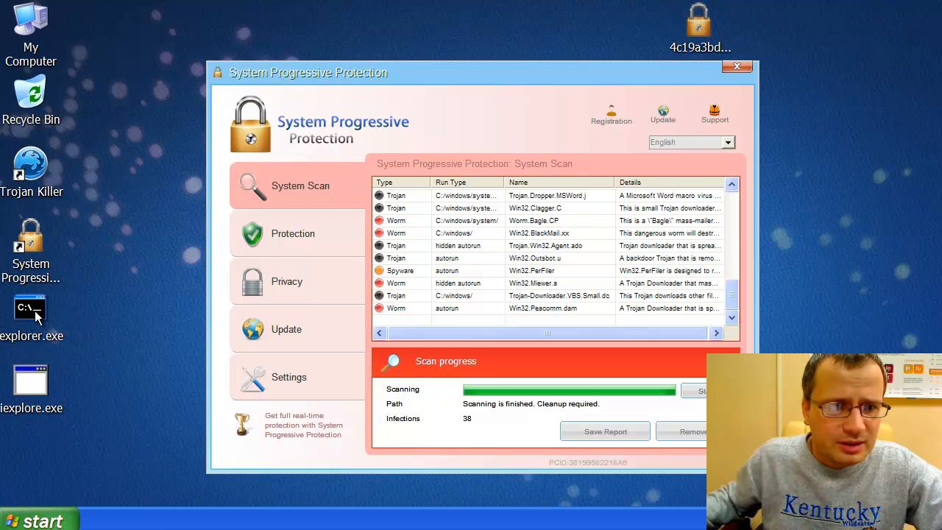
{"action": "left_click", "coordinate": [29, 307]}
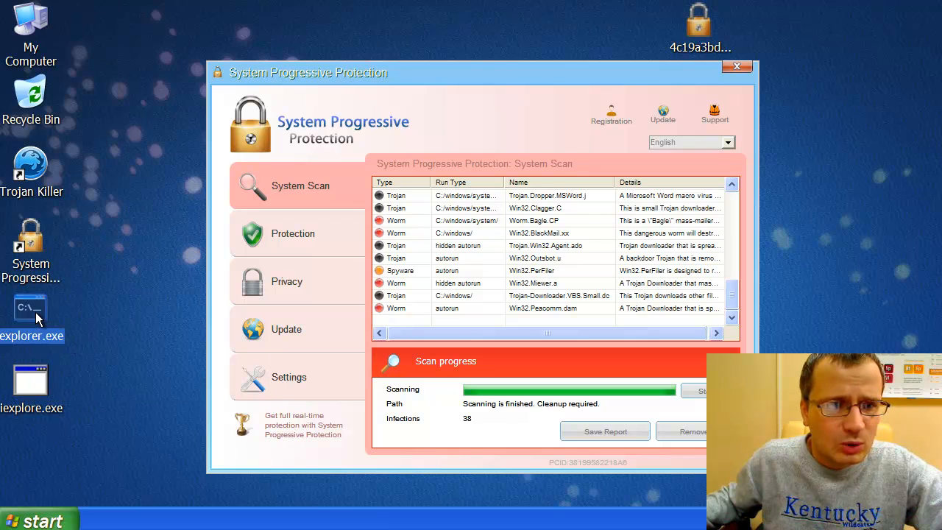
{"action": "mouse_move", "coordinate": [70, 331]}
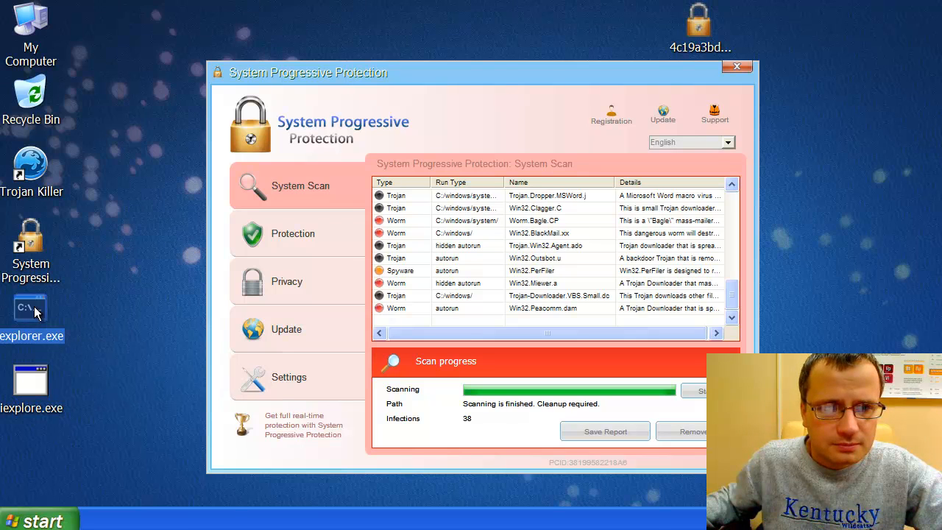
Step: Launch the renamed prompt and enter iexplore /FI "WINDOWTITLE eq System Progressive Protection" /IM * /F
{"action": "double_click", "coordinate": [29, 307]}
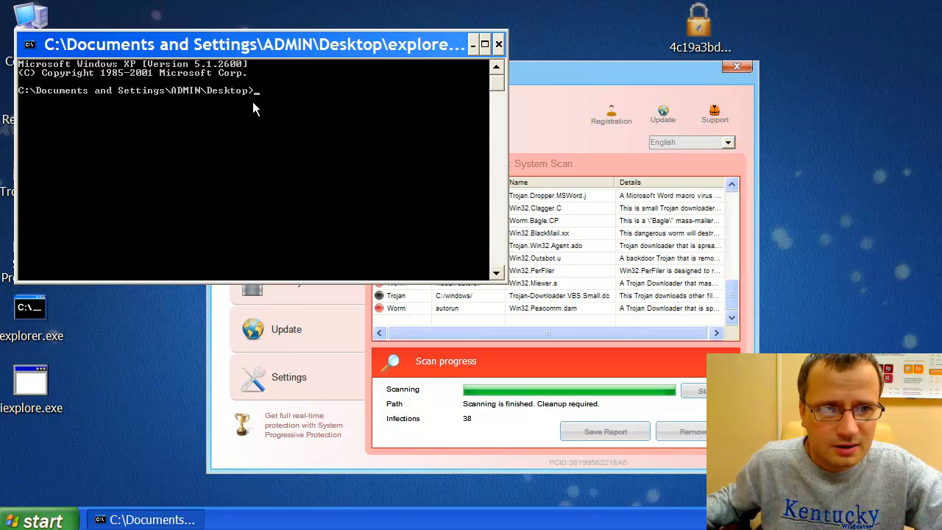
{"action": "mouse_move", "coordinate": [264, 100]}
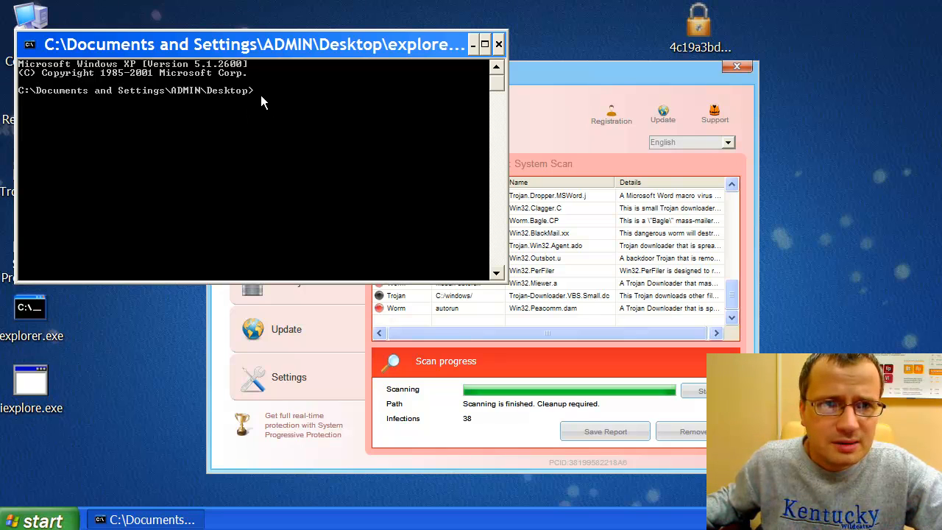
{"action": "mouse_move", "coordinate": [501, 218]}
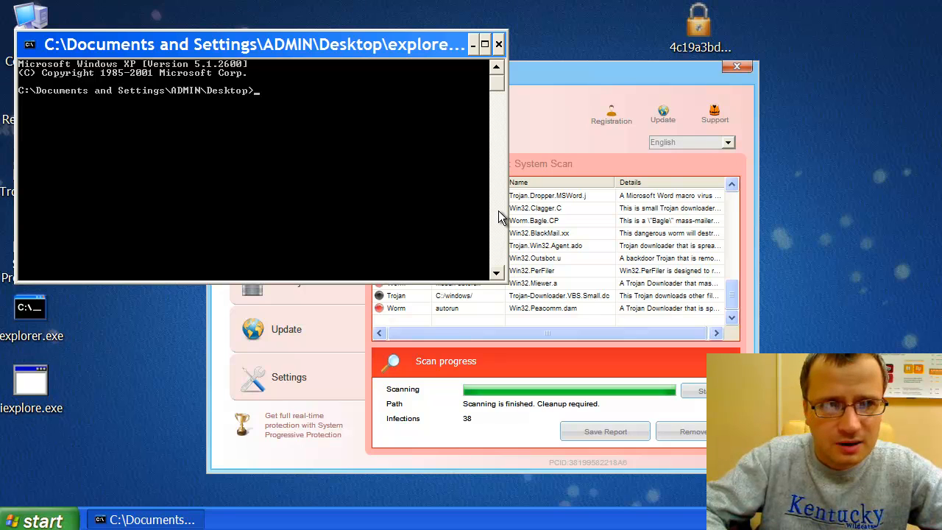
{"action": "type", "text": "iexplo"}
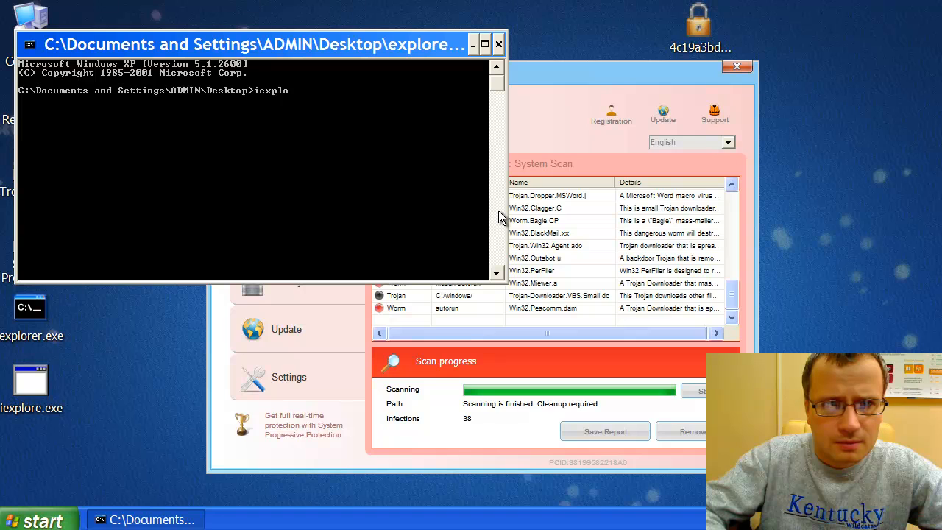
{"action": "type", "text": "re /"}
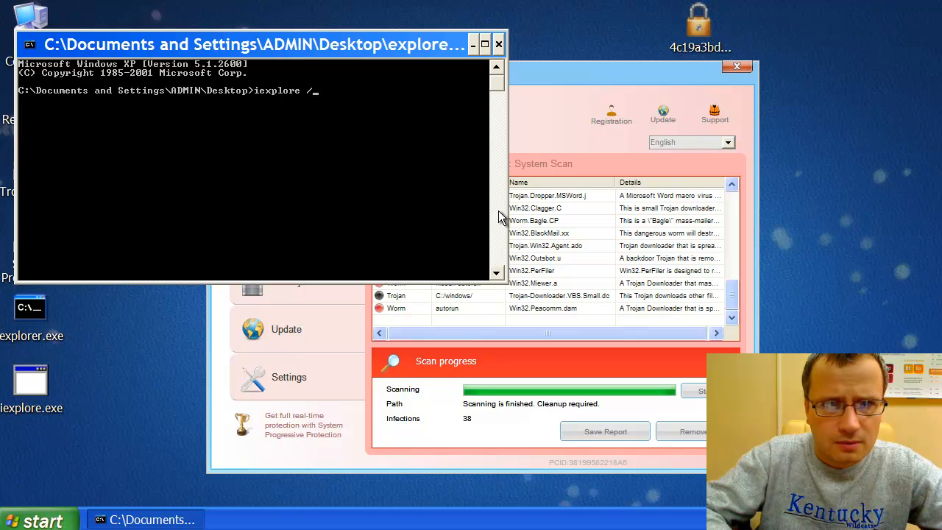
{"action": "type", "text": "FI"}
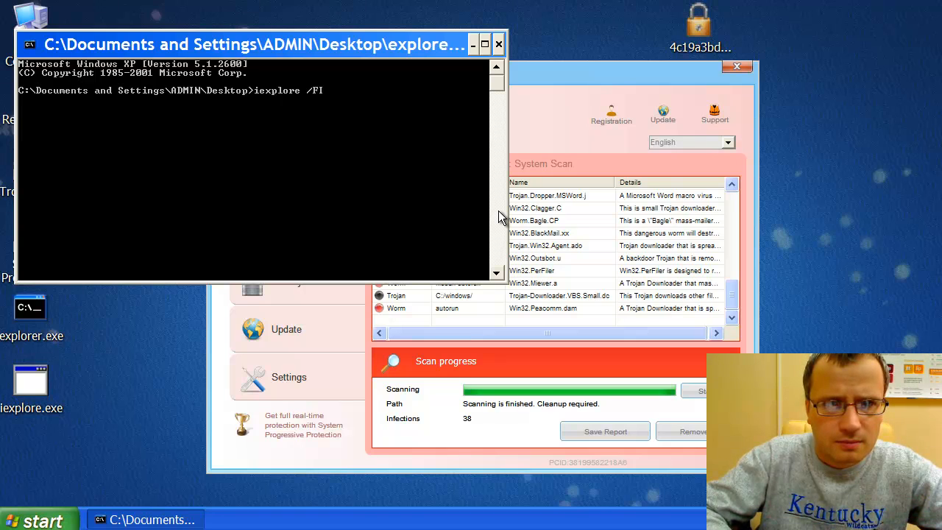
{"action": "type", "text": "\"W"}
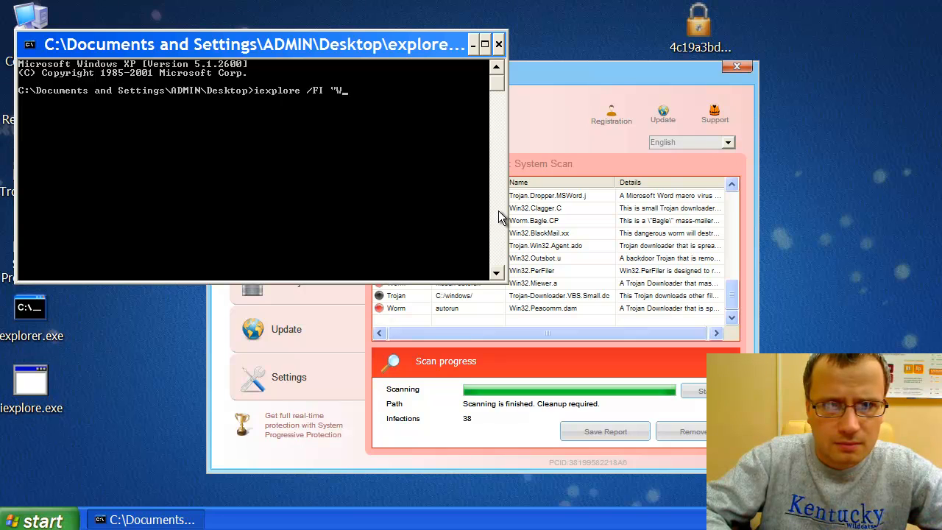
{"action": "type", "text": "i"}
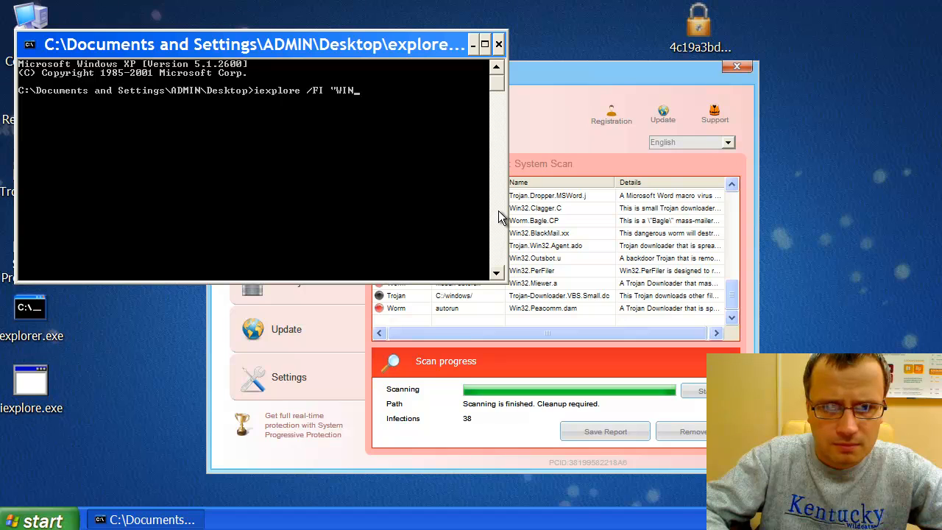
{"action": "type", "text": "DOWT"}
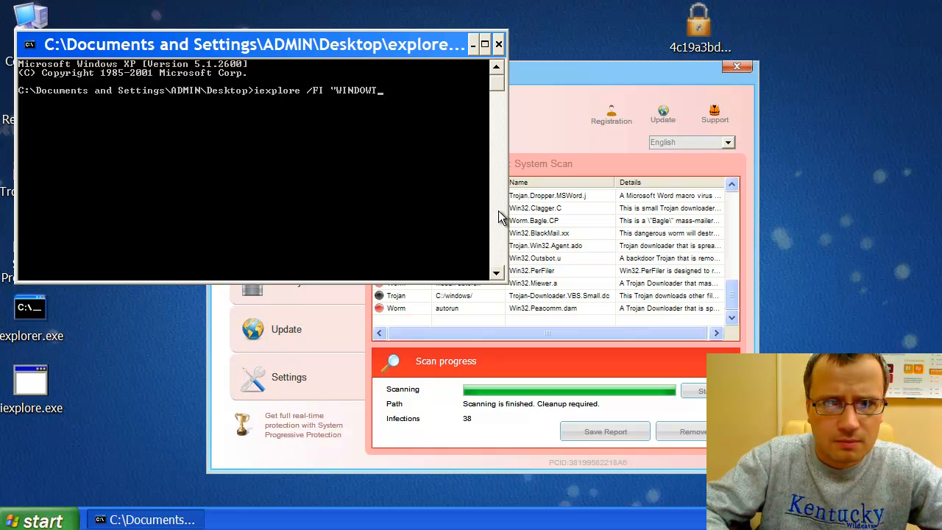
{"action": "type", "text": "TLE"}
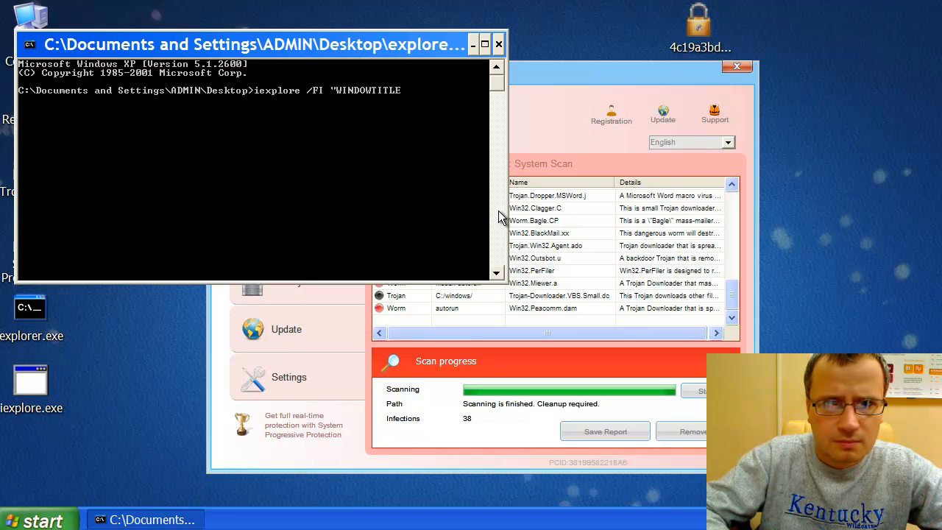
{"action": "type", "text": "eq"}
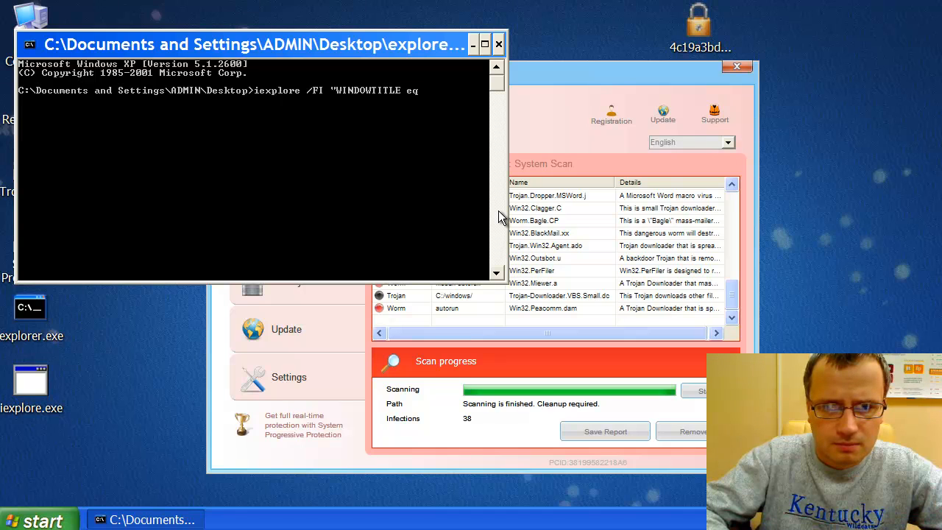
{"action": "type", "text": "System Prog"}
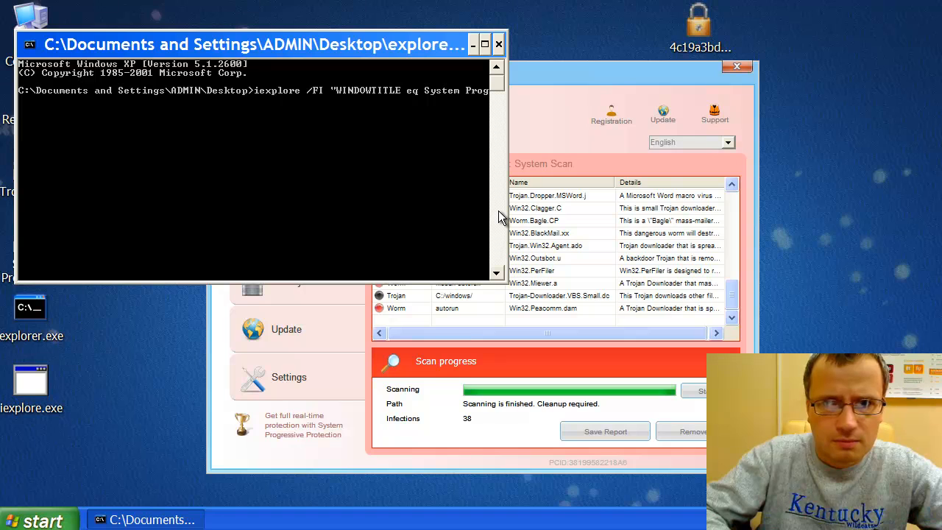
{"action": "type", "text": "ressive"}
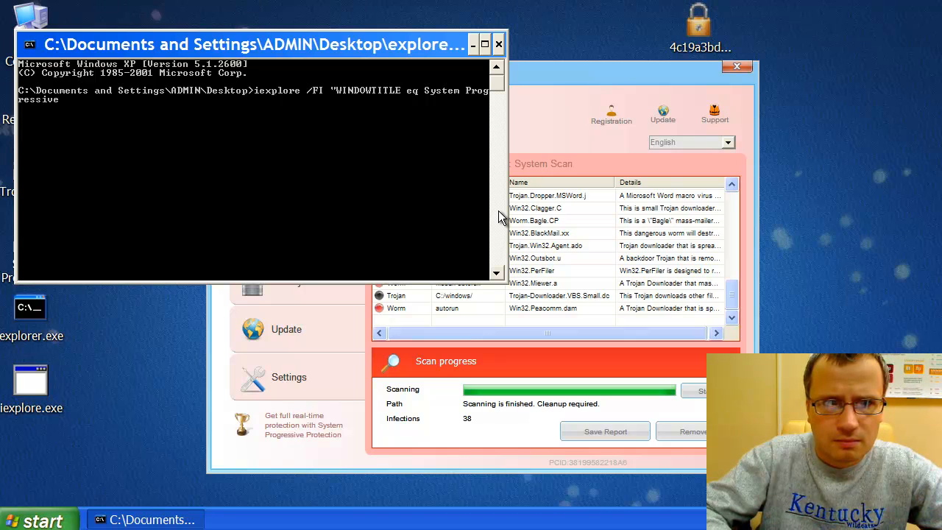
{"action": "type", "text": "Protection"}
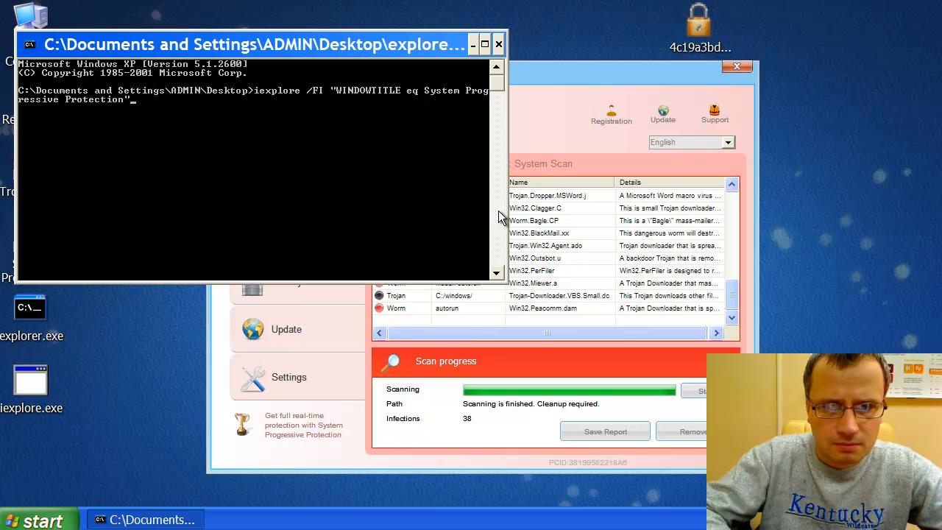
{"action": "type", "text": "/"}
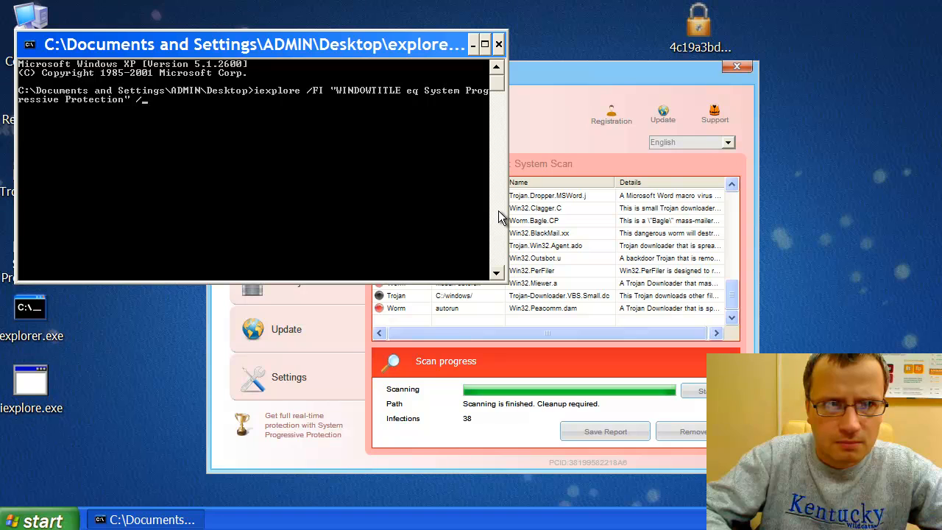
{"action": "type", "text": "IM"}
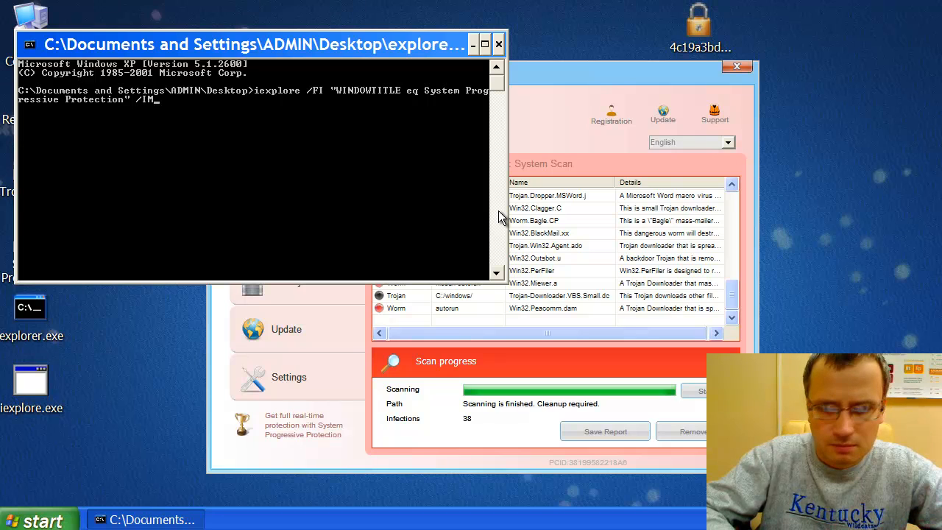
{"action": "type", "text": "\" \""}
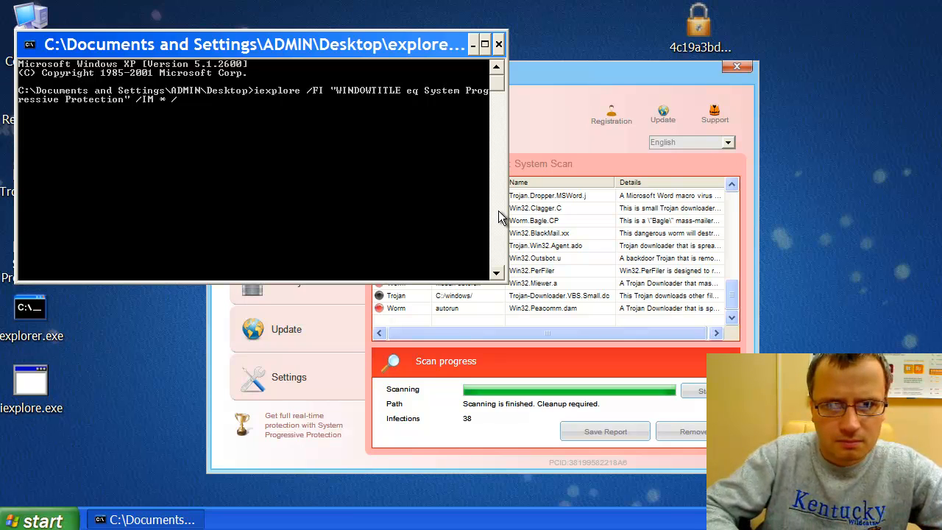
{"action": "type", "text": "F"}
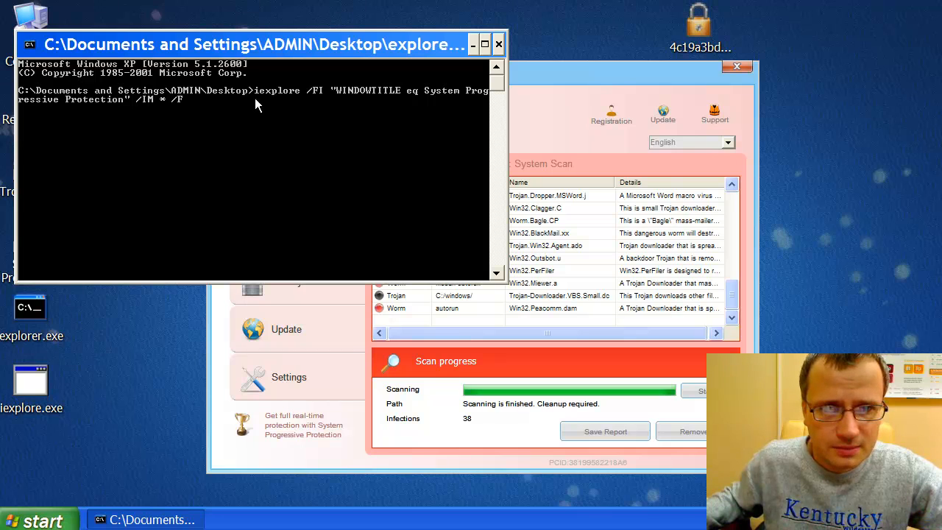
{"action": "mouse_move", "coordinate": [347, 100]}
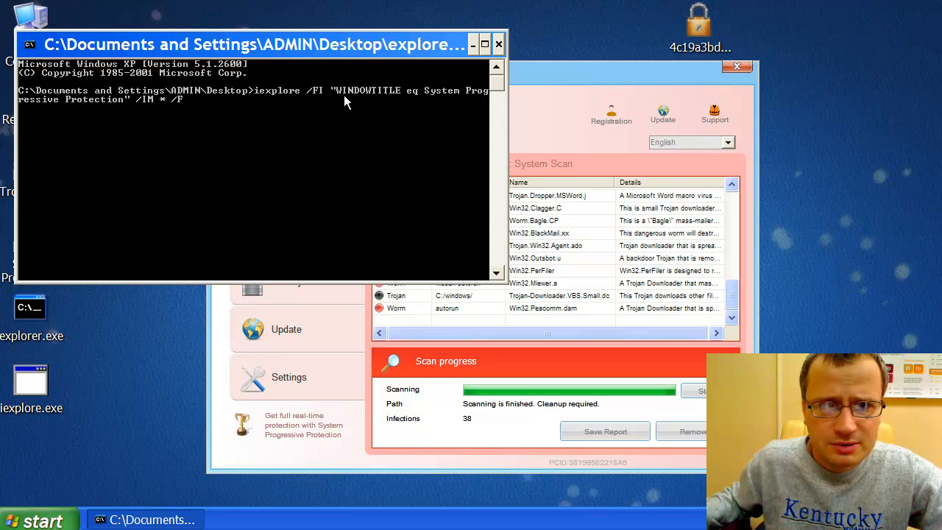
{"action": "mouse_move", "coordinate": [237, 106]}
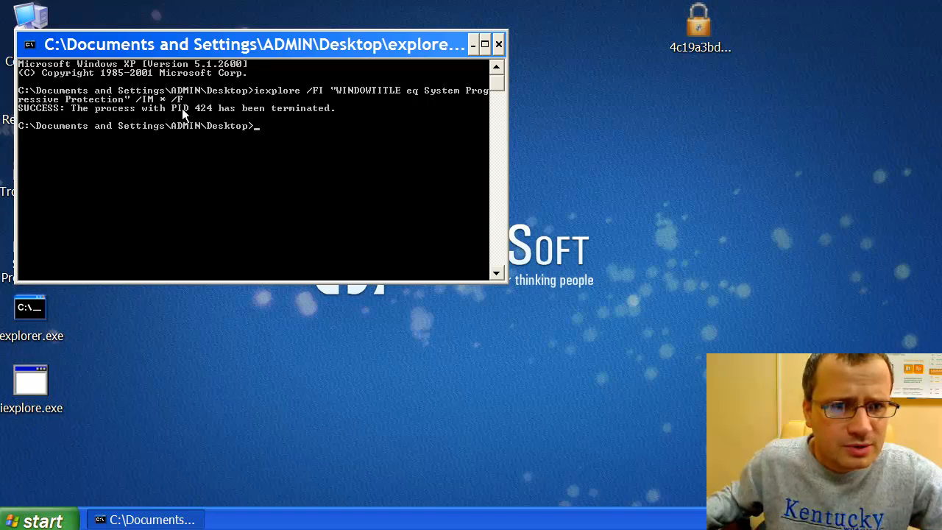
{"action": "mouse_move", "coordinate": [215, 117]}
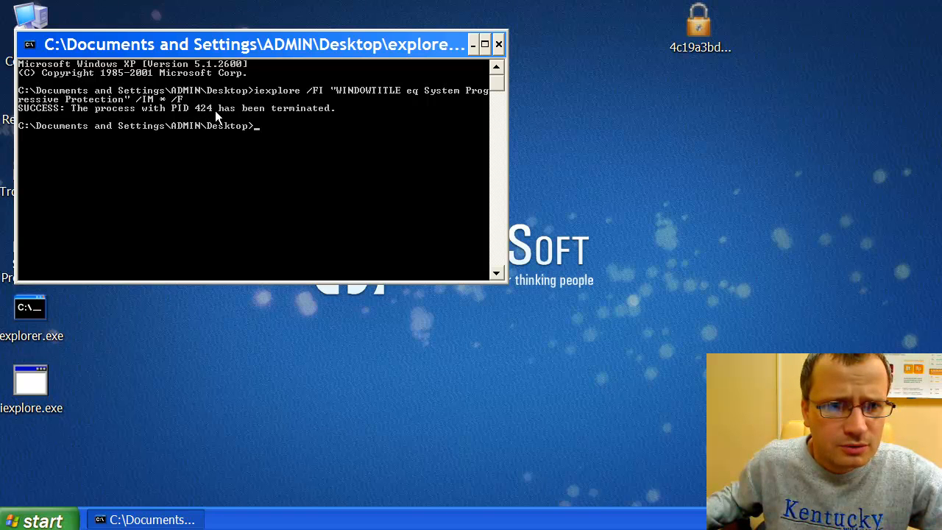
{"action": "mouse_move", "coordinate": [459, 194]}
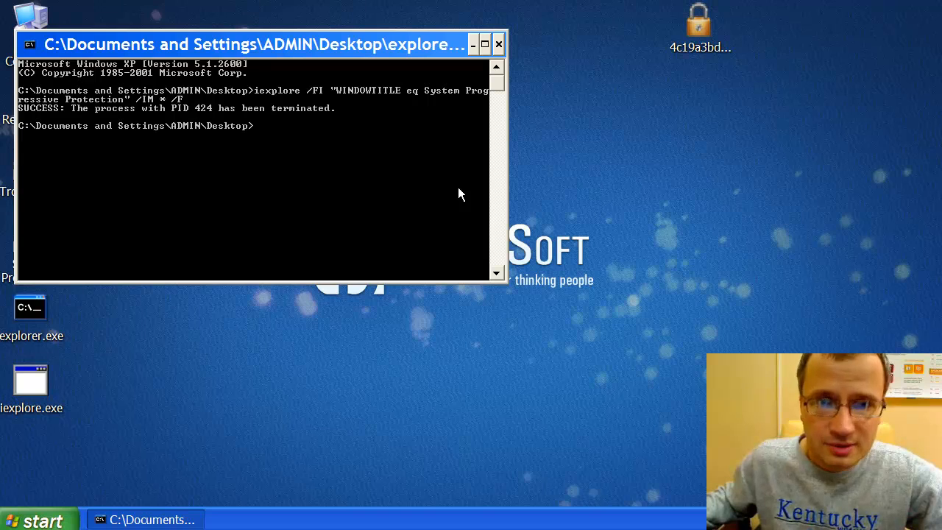
{"action": "mouse_move", "coordinate": [458, 135]}
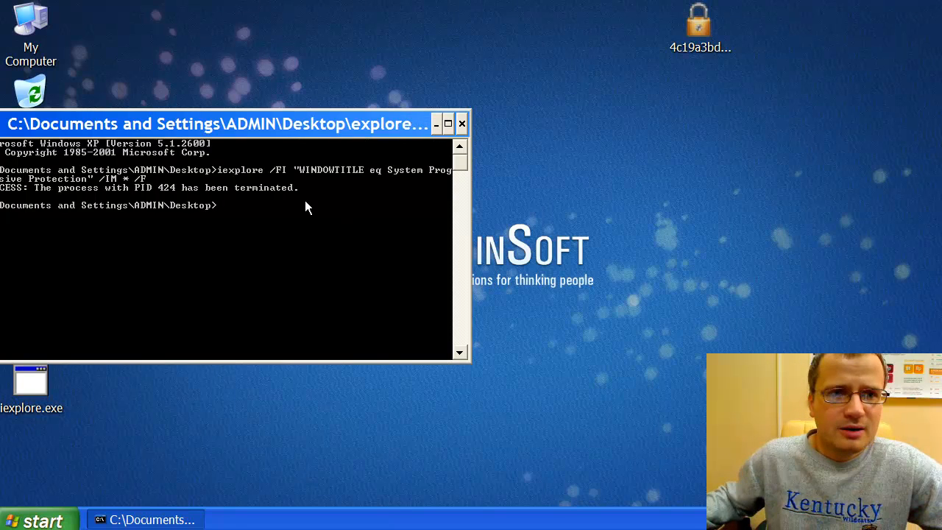
{"action": "mouse_move", "coordinate": [246, 177]}
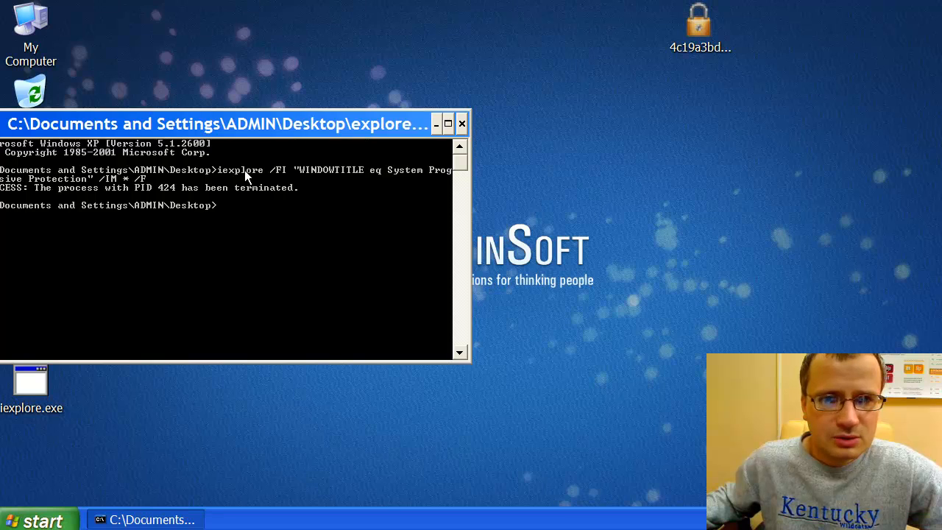
Step: Close the Command Prompt after the SUCCESS message for PID 424
{"action": "left_click", "coordinate": [462, 124]}
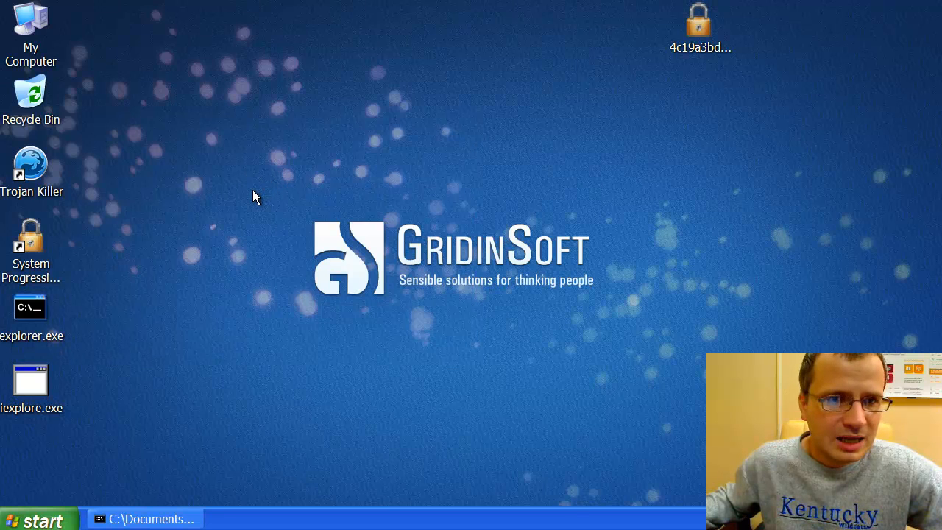
{"action": "mouse_move", "coordinate": [115, 253]}
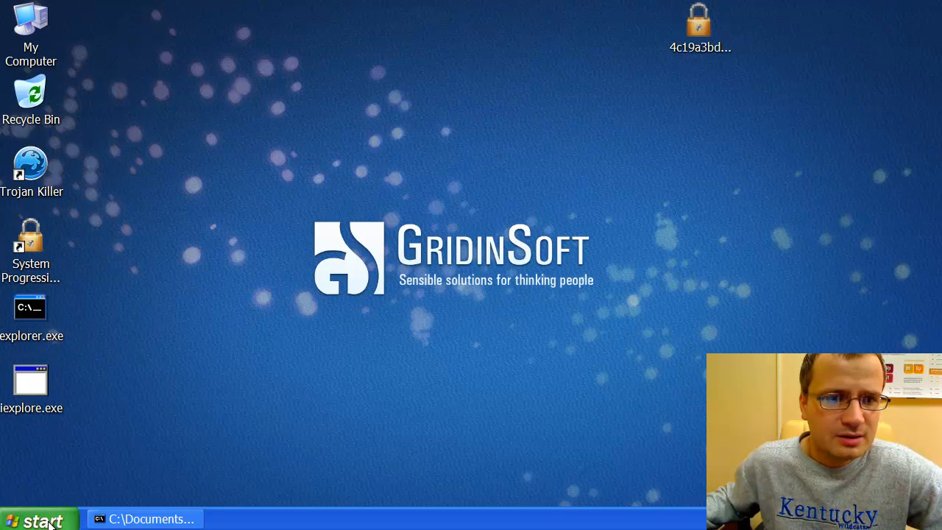
Step: Launch Internet Explorer from the desktop shortcut onto a blank page
{"action": "left_click", "coordinate": [38, 518]}
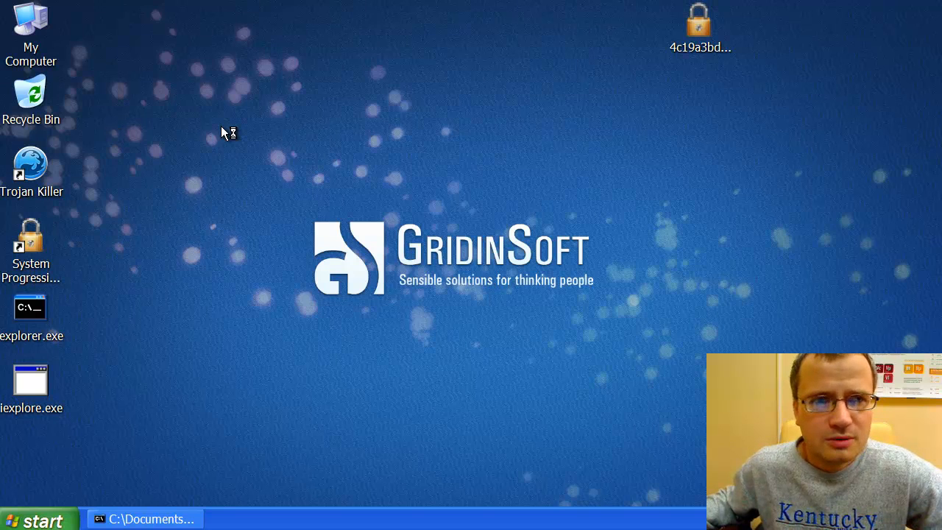
{"action": "double_click", "coordinate": [32, 380]}
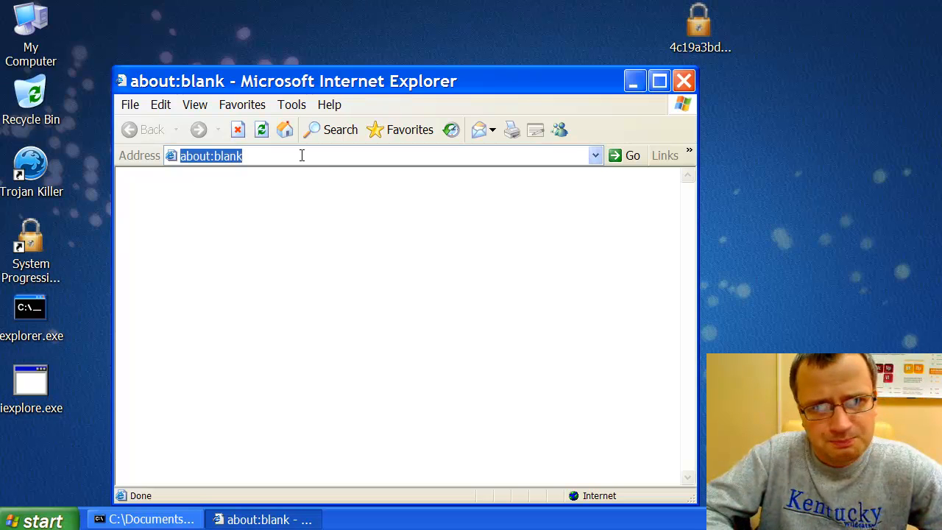
Step: Browse to trojan-killer.net and request the Trojan Killer installer download
{"action": "type", "text": "trojan-killer.net/"}
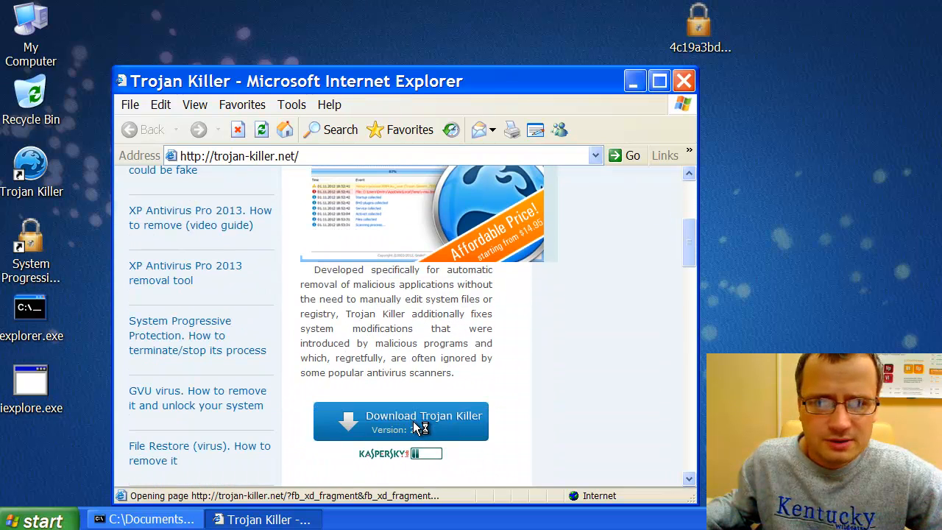
{"action": "left_click", "coordinate": [400, 420]}
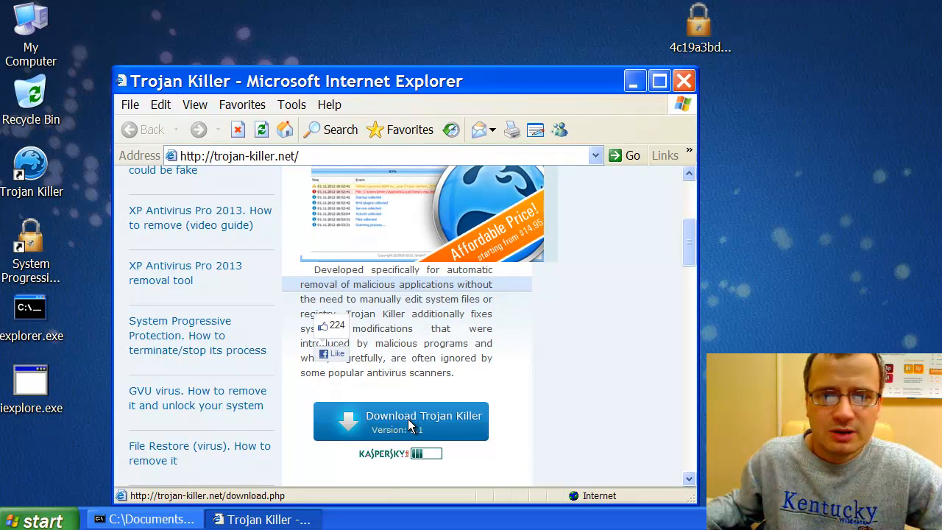
{"action": "left_click", "coordinate": [400, 421]}
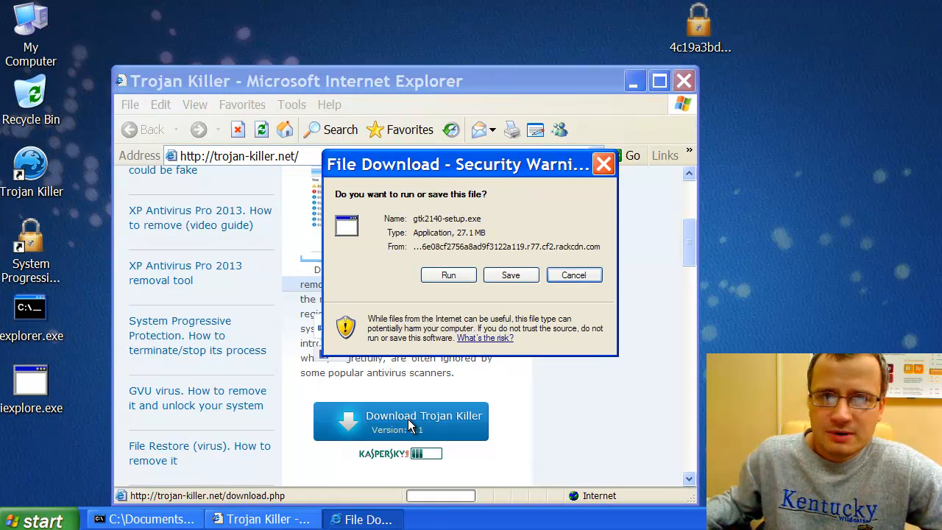
Step: Run the downloaded Trojan Killer setup file and close the browser window
{"action": "left_click", "coordinate": [448, 276]}
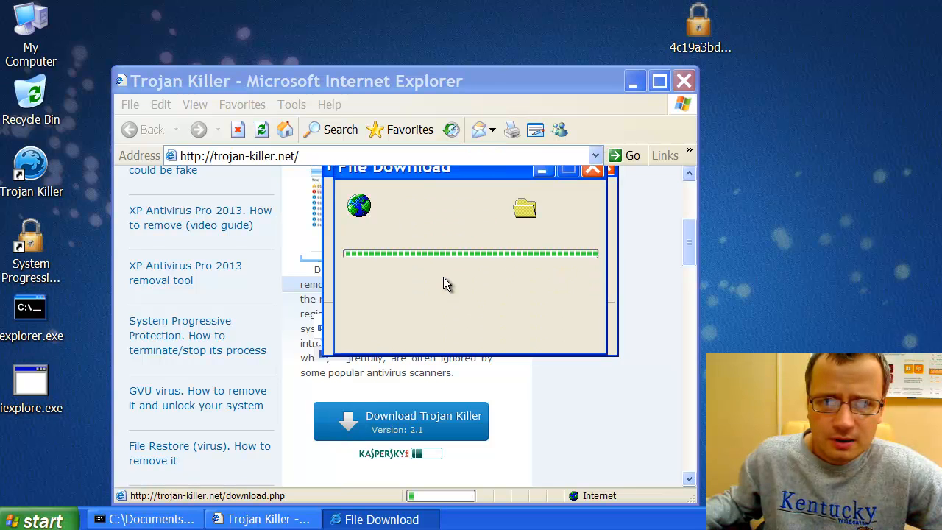
{"action": "left_click", "coordinate": [613, 169]}
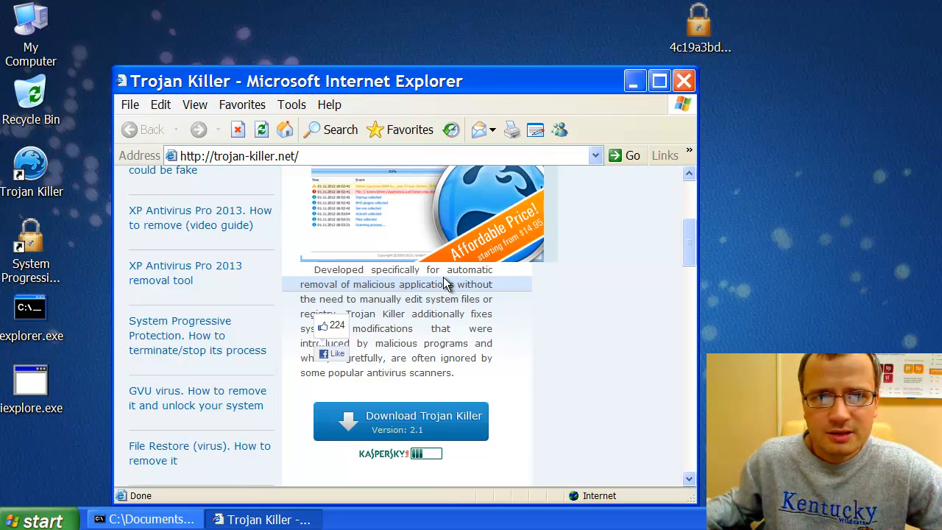
{"action": "left_click", "coordinate": [401, 421]}
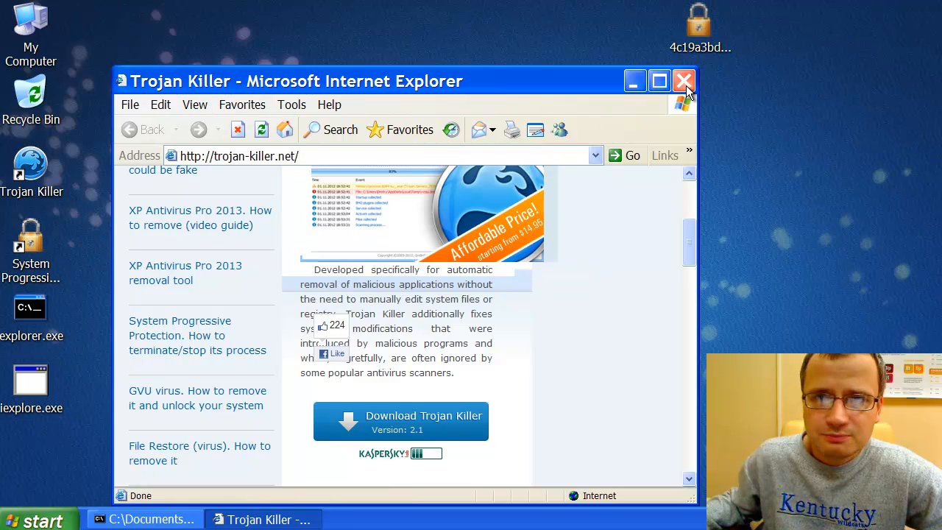
{"action": "left_click", "coordinate": [683, 81]}
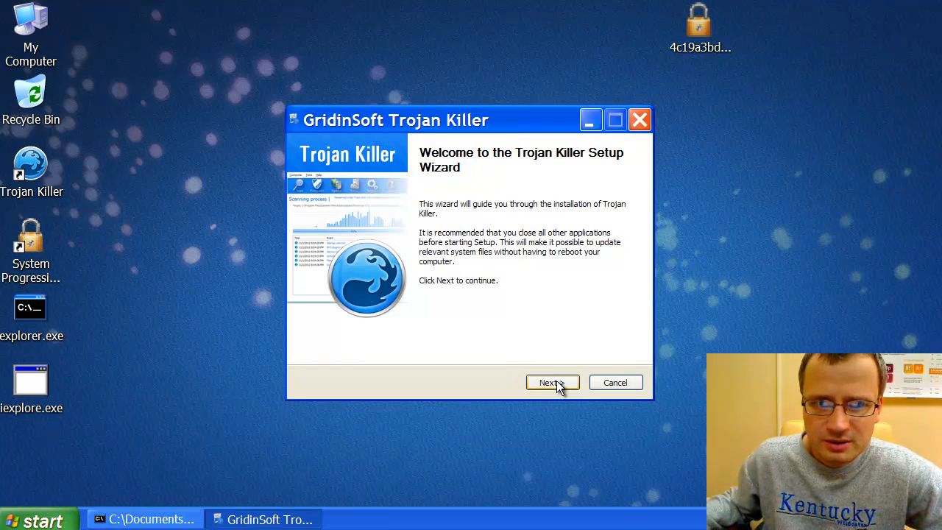
Step: Install Trojan Killer to the default folder and finish with Start Trojan Killer checked
{"action": "left_click", "coordinate": [552, 383]}
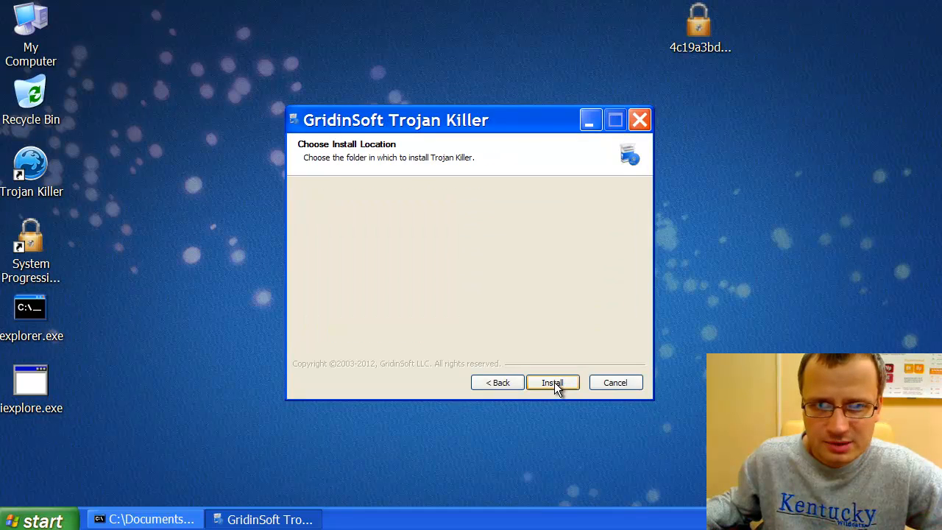
{"action": "left_click", "coordinate": [552, 382]}
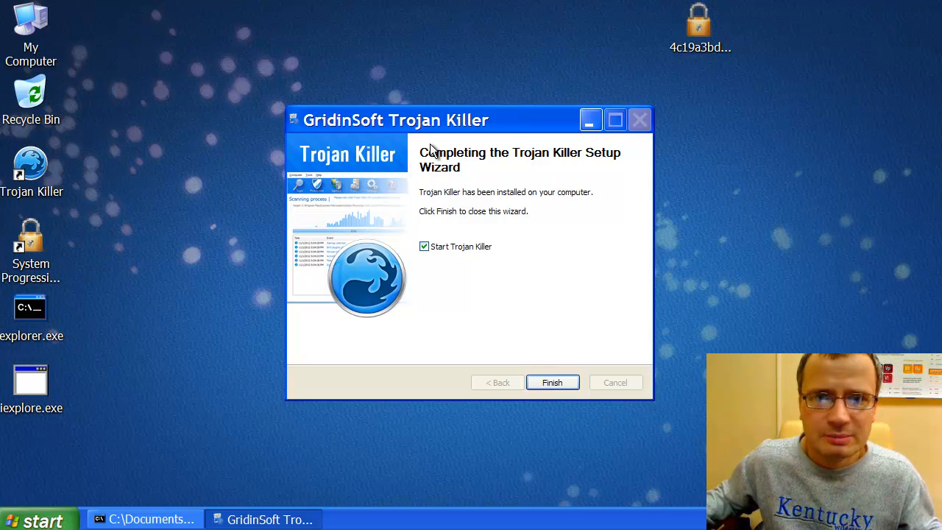
{"action": "mouse_move", "coordinate": [456, 279]}
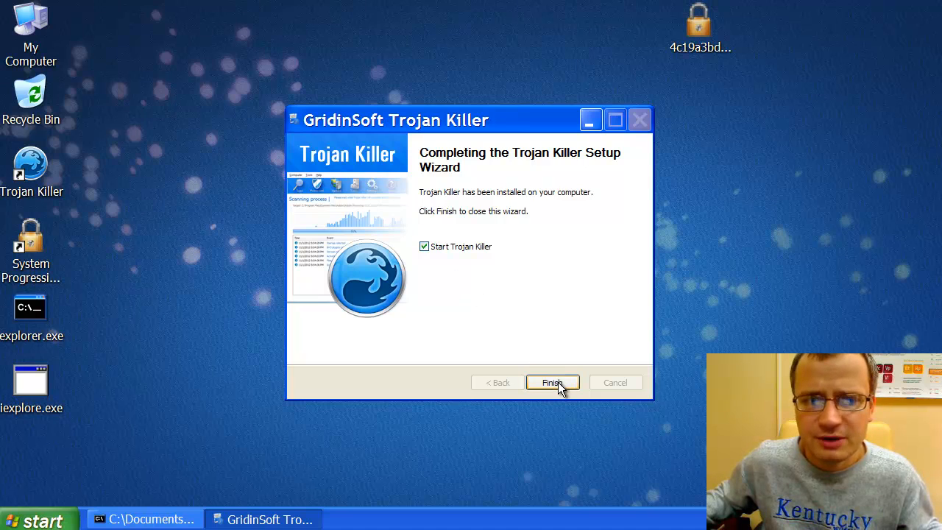
{"action": "left_click", "coordinate": [551, 382]}
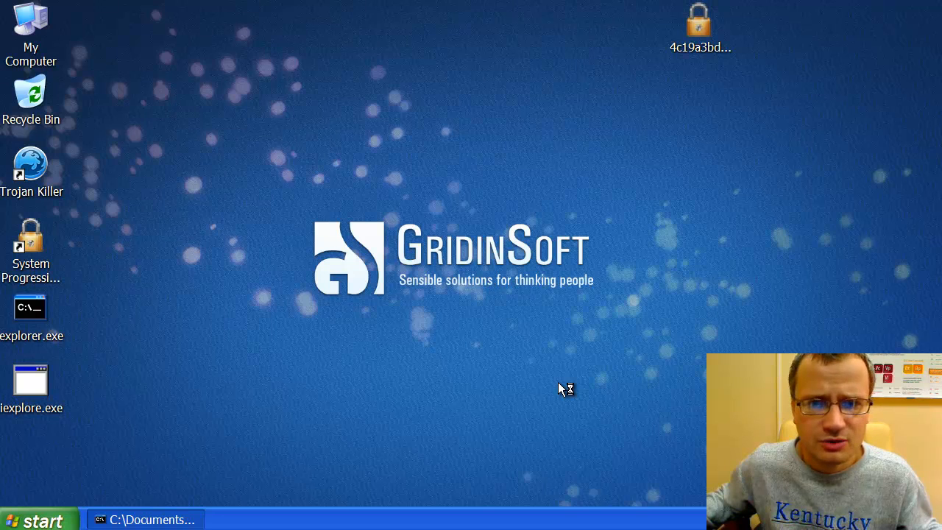
Step: Start Trojan Killer v2.1.4.0 from its desktop shortcut so it begins updating signatures
{"action": "double_click", "coordinate": [31, 165]}
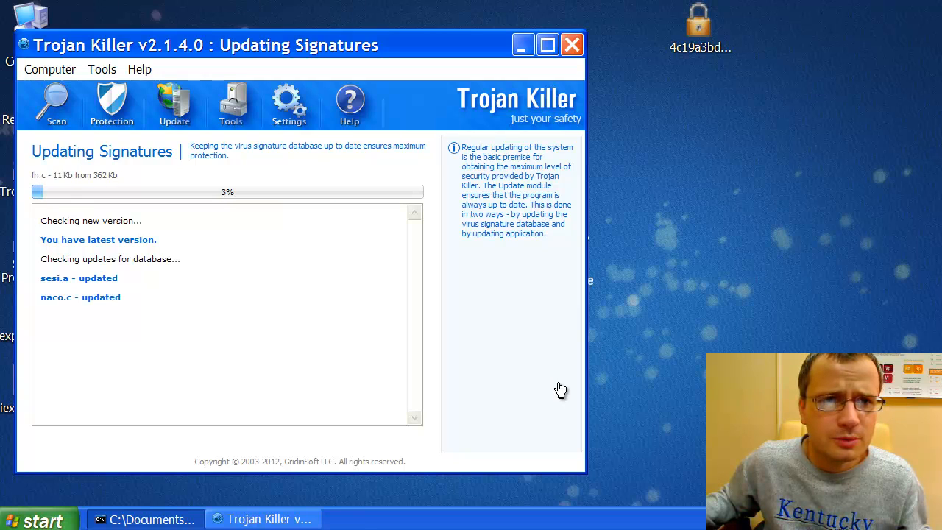
{"action": "mouse_move", "coordinate": [545, 385]}
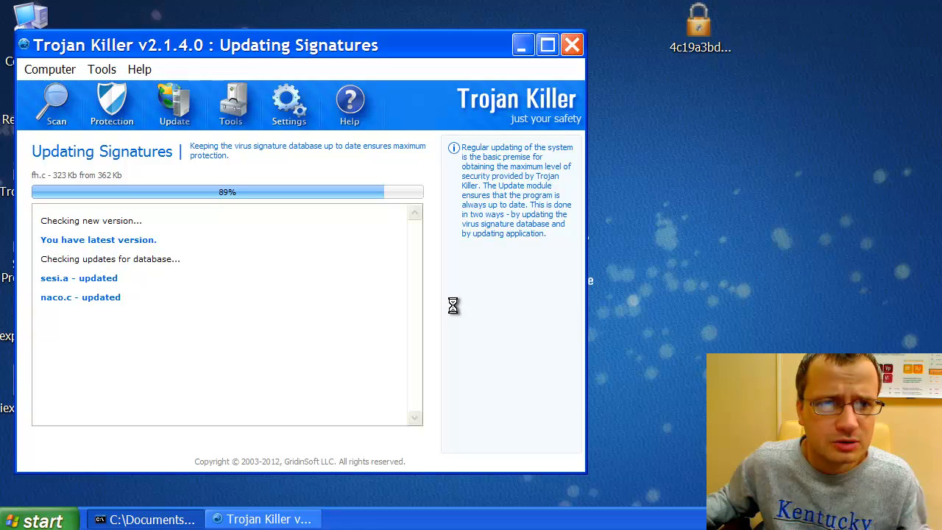
{"action": "mouse_move", "coordinate": [456, 310]}
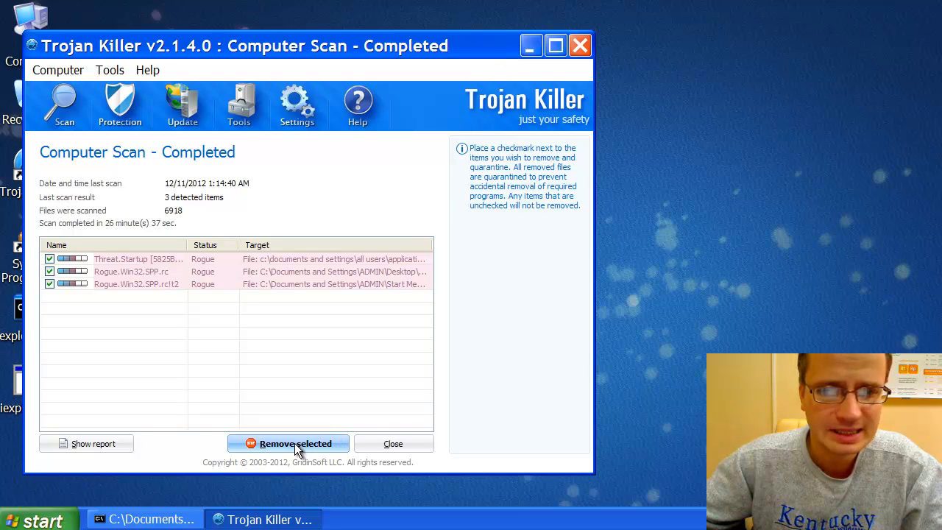
Step: Remove the three checked threats, including the System Progressive Protection files
{"action": "left_click", "coordinate": [296, 443]}
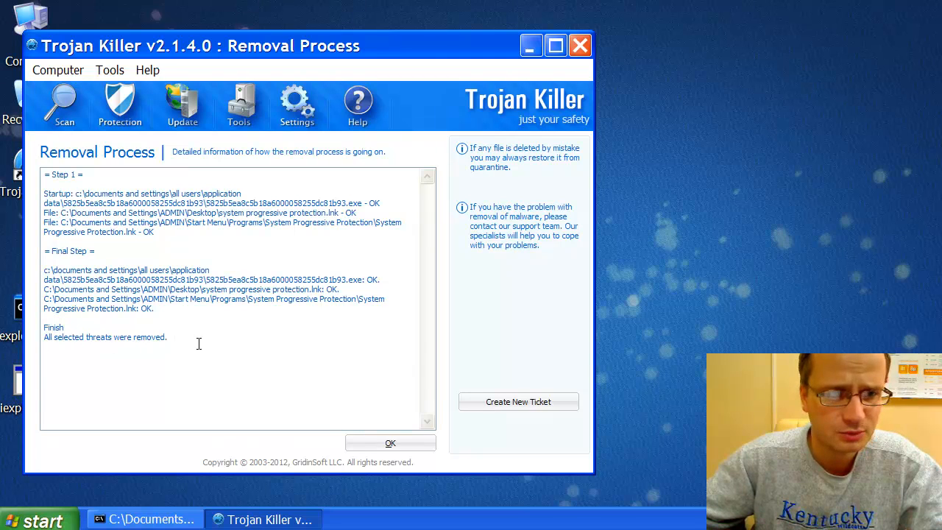
Step: Acknowledge the removal report and return to the Computer Scan page
{"action": "left_click", "coordinate": [390, 441]}
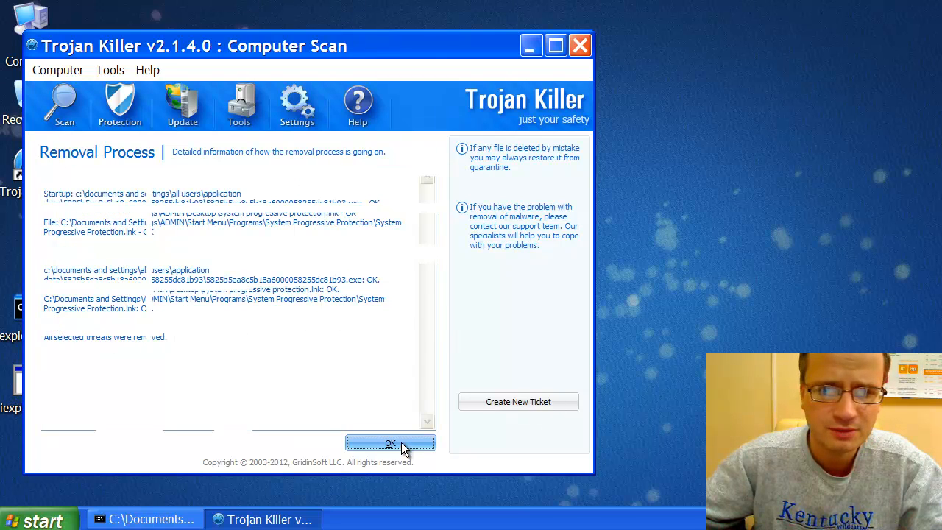
{"action": "left_click", "coordinate": [392, 441]}
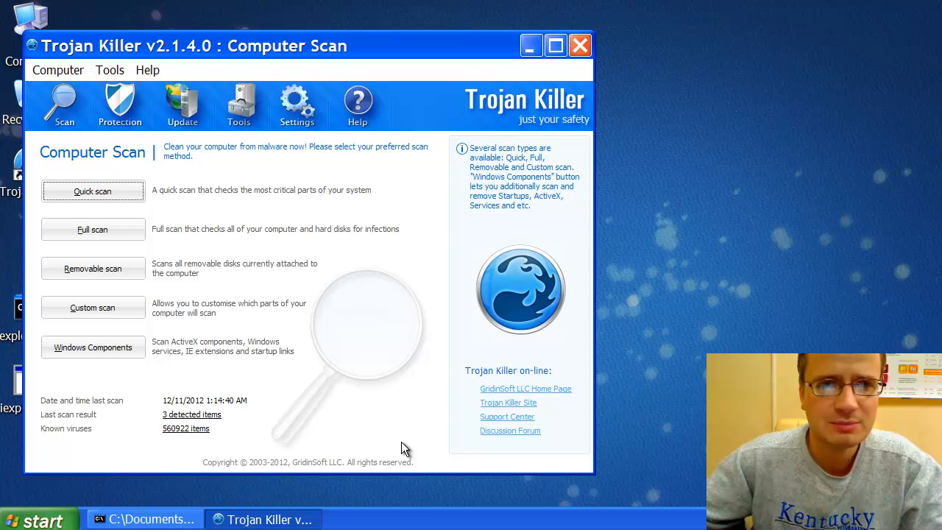
{"action": "mouse_move", "coordinate": [346, 233]}
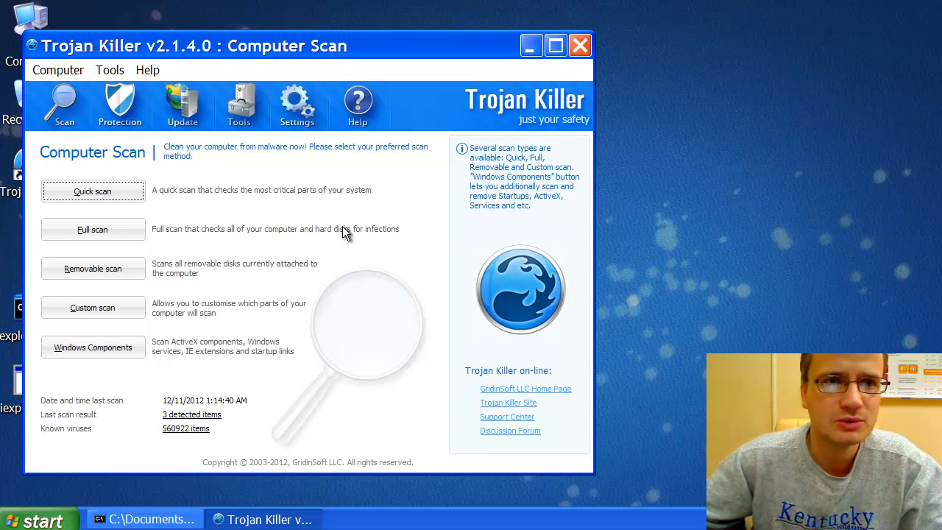